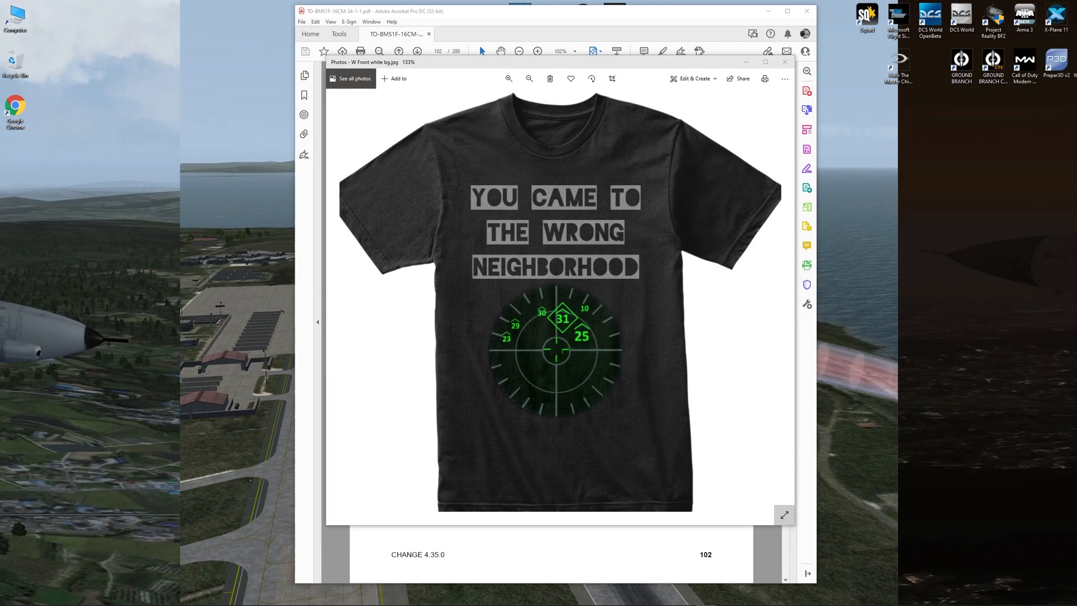
mouse_move(567, 363)
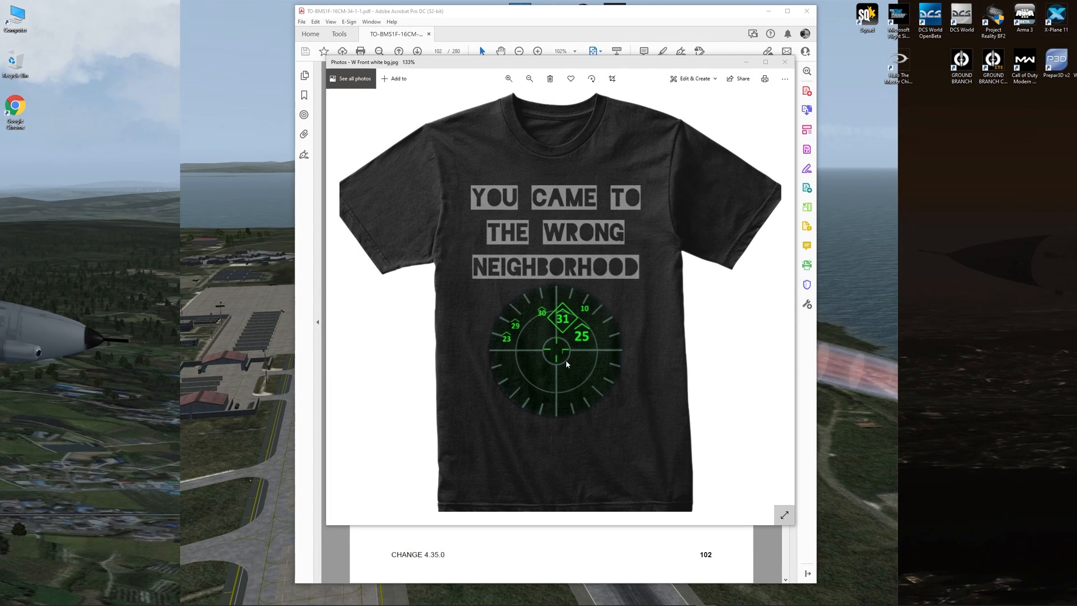
mouse_move(528, 356)
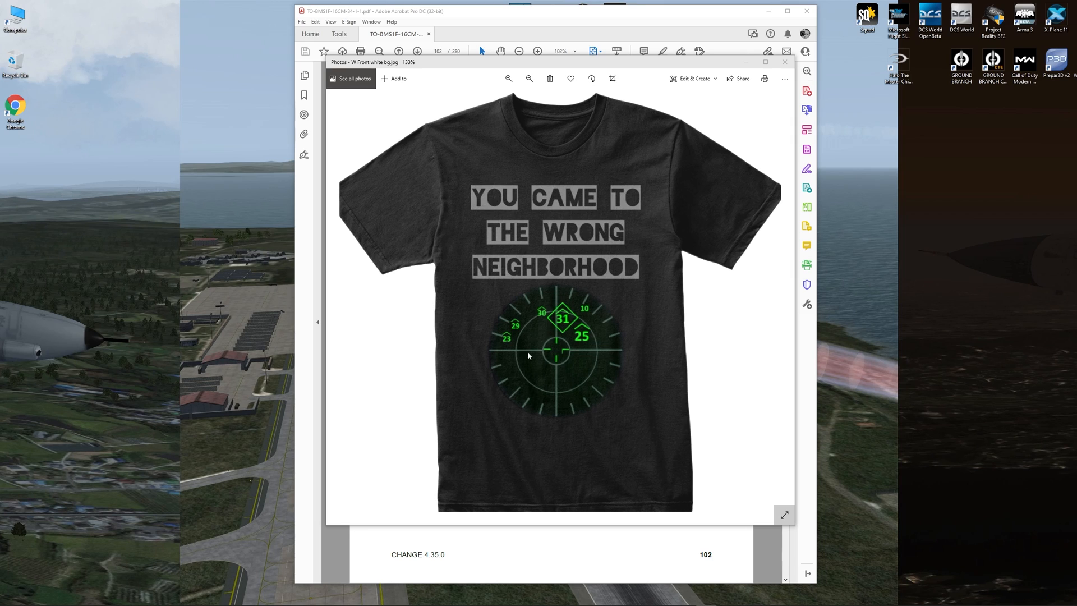
mouse_move(611, 375)
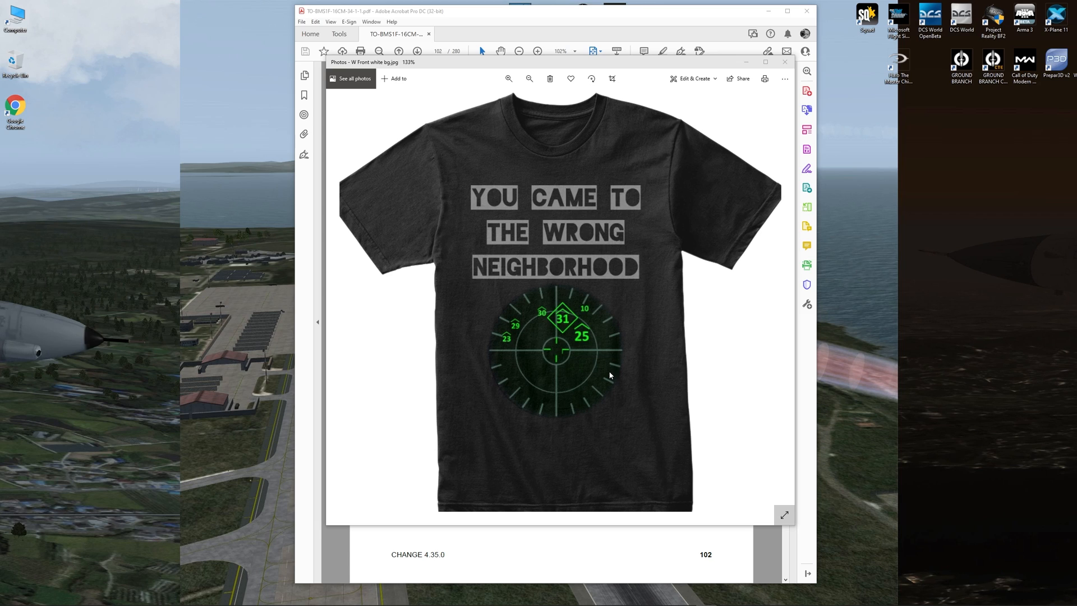
mouse_move(606, 366)
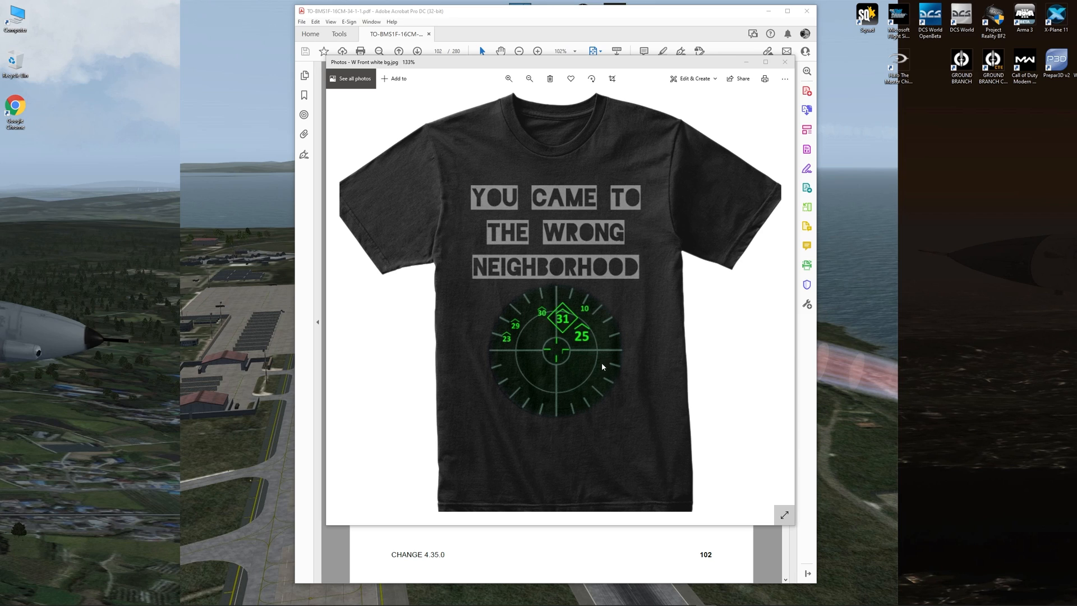
mouse_move(516, 328)
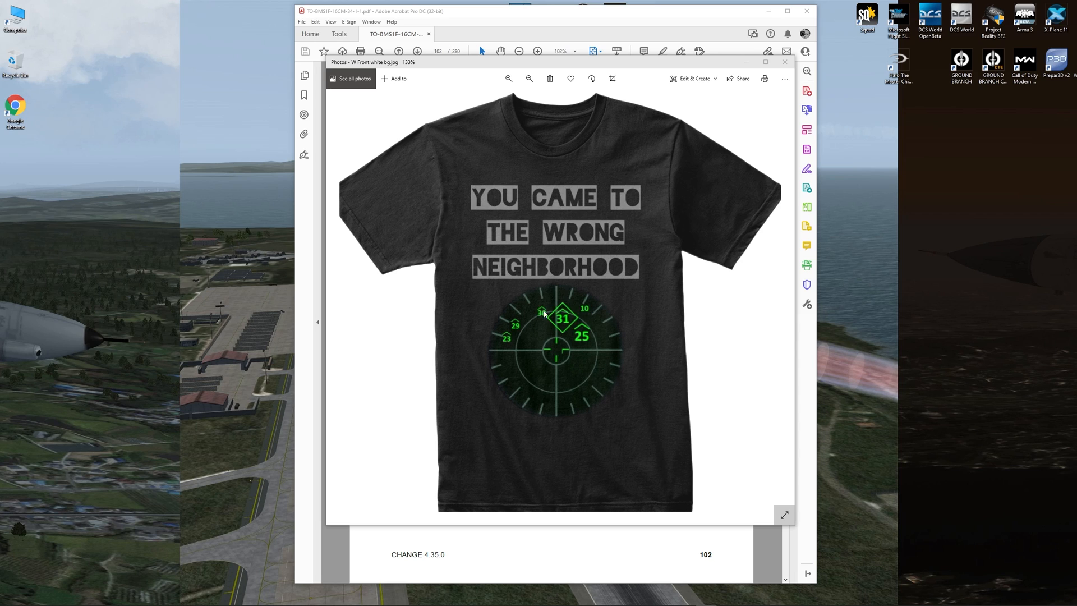
mouse_move(504, 336)
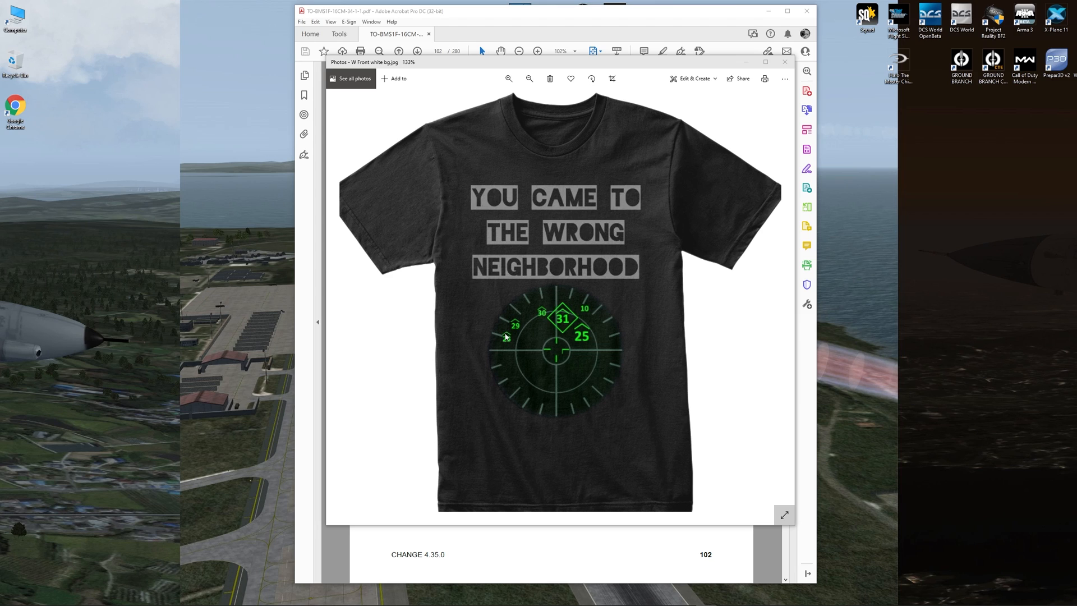
mouse_move(577, 355)
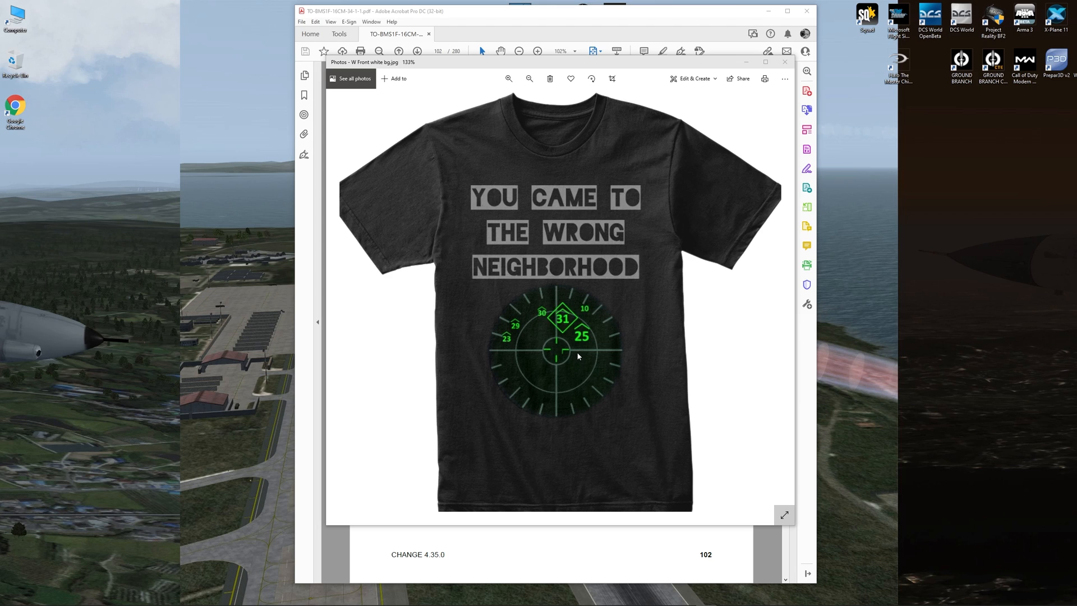
mouse_move(583, 337)
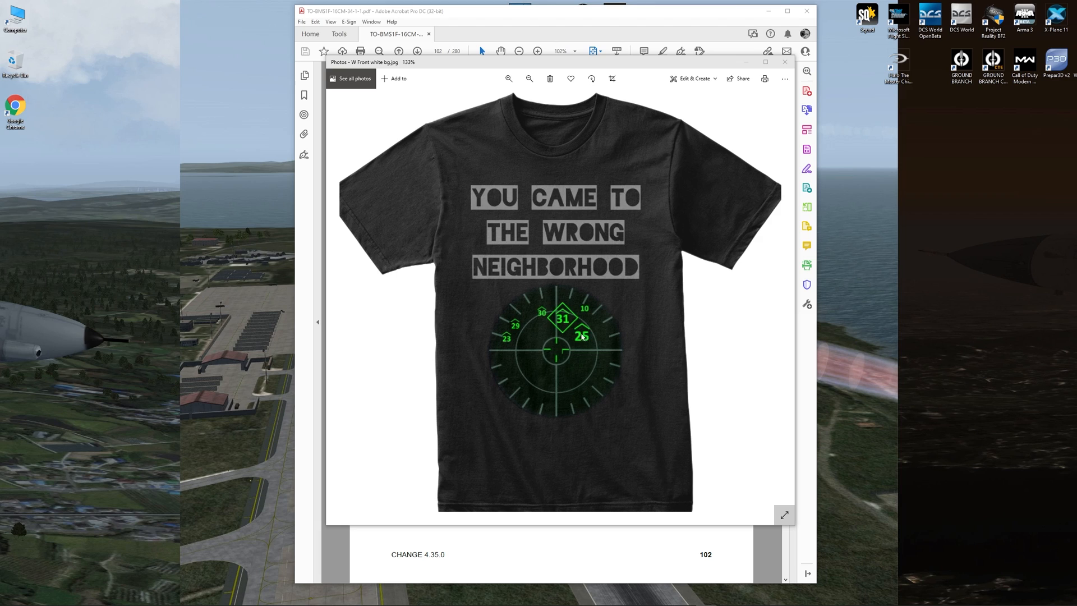
mouse_move(563, 323)
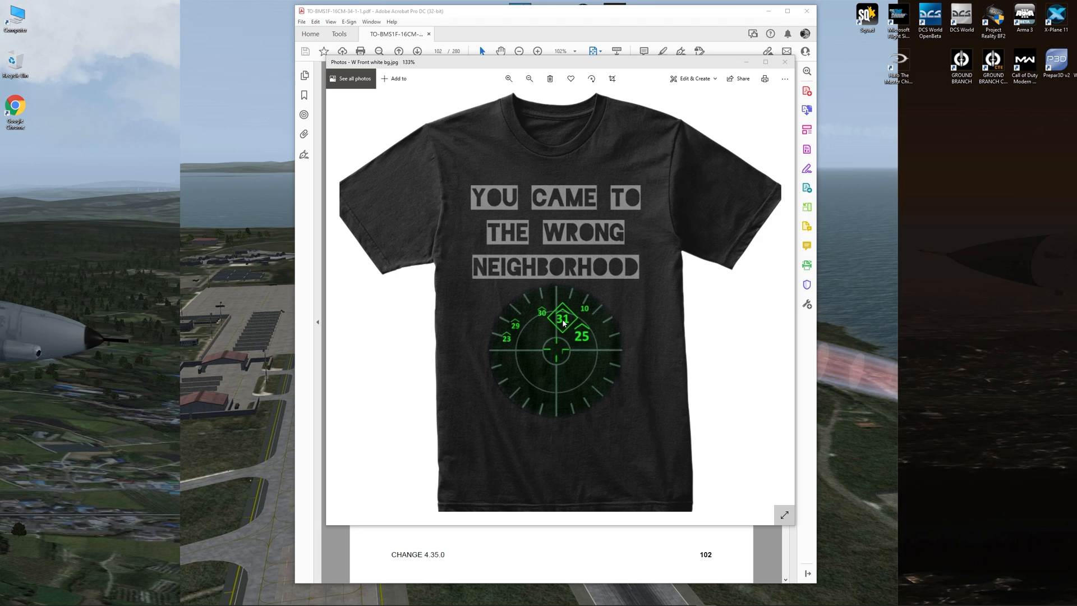
mouse_move(580, 338)
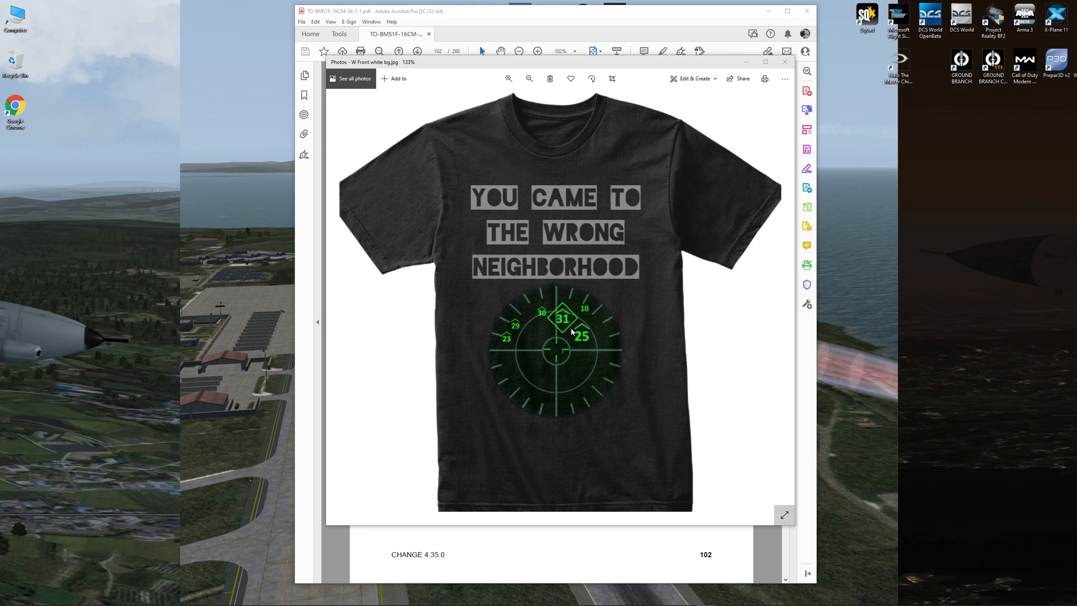
mouse_move(567, 323)
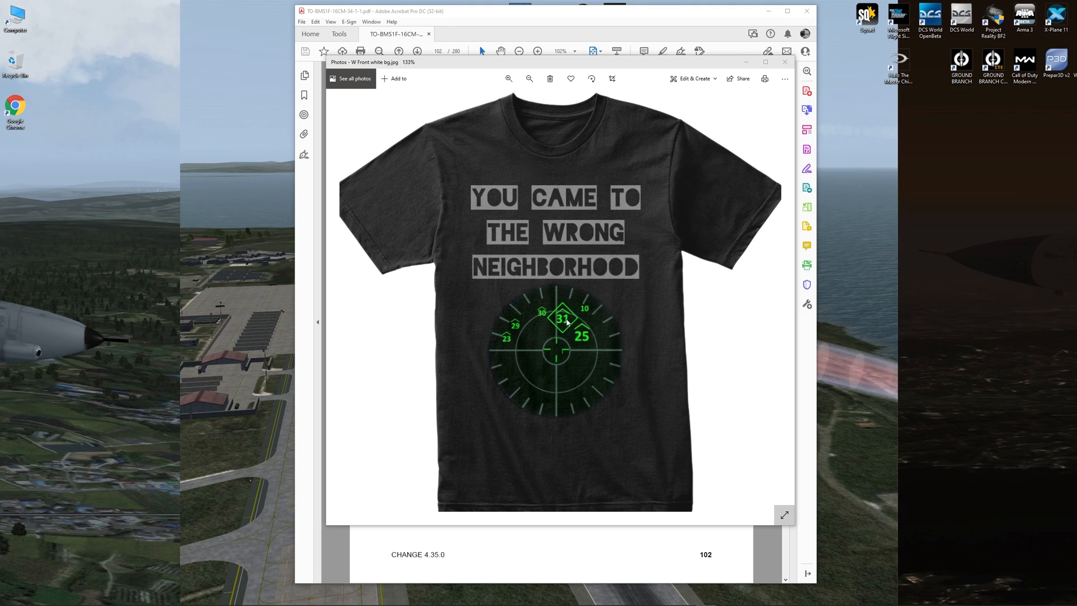
mouse_move(567, 332)
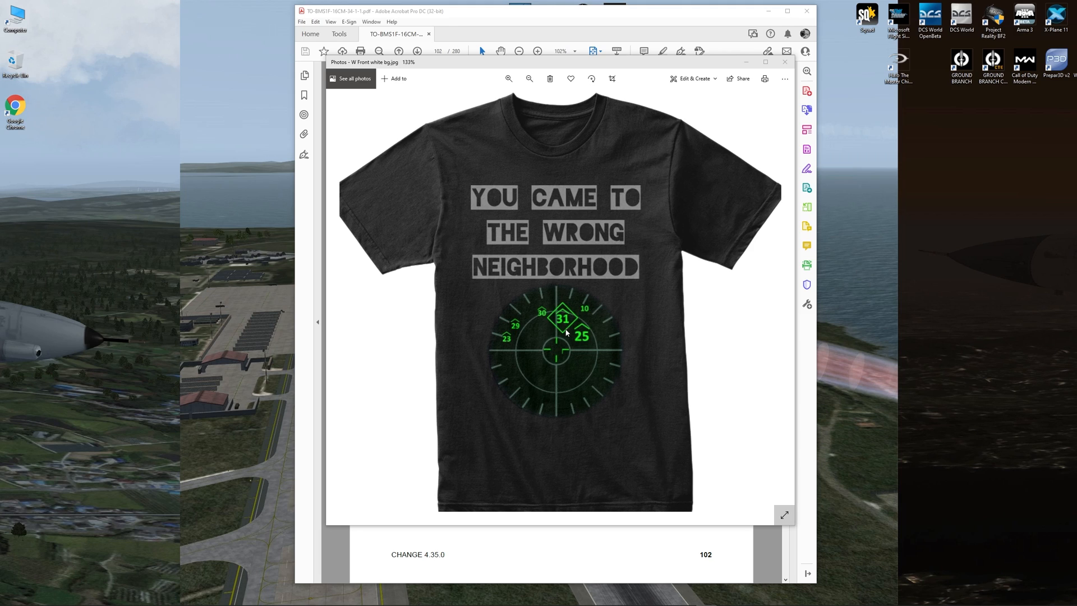
mouse_move(579, 330)
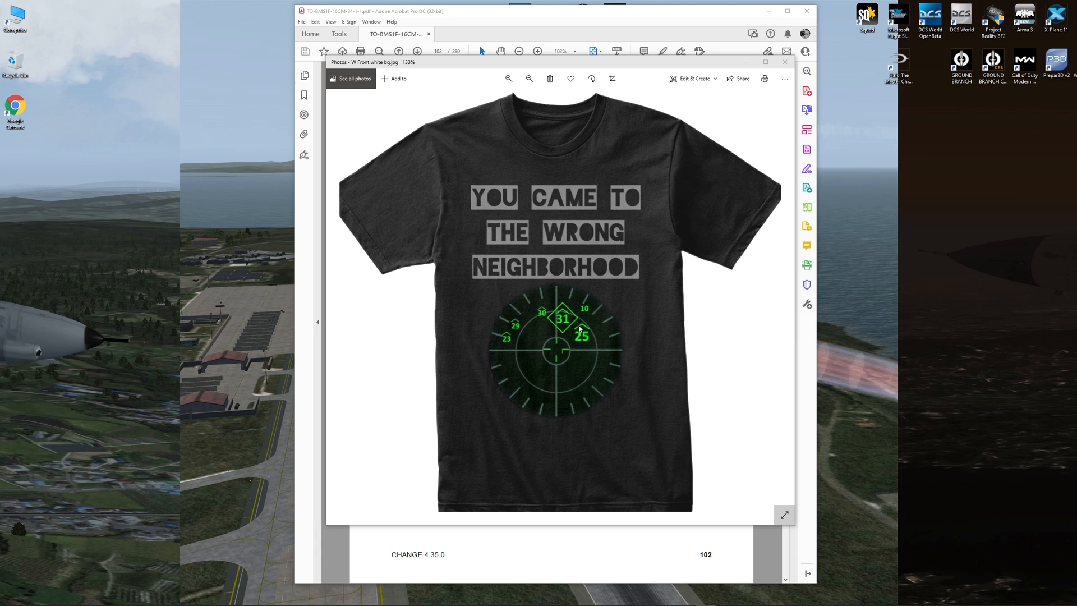
mouse_move(567, 322)
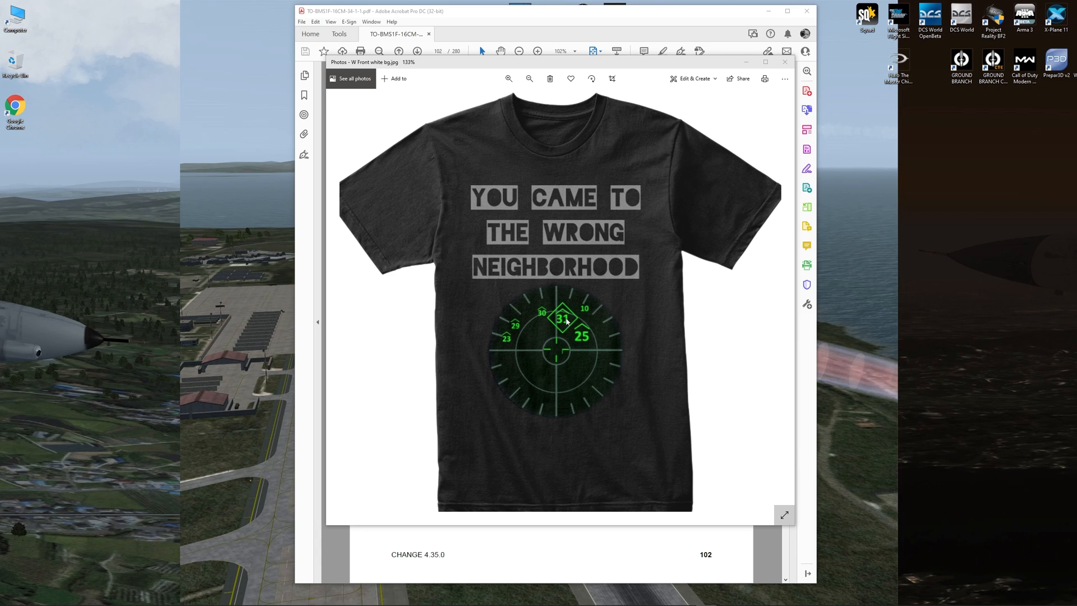
mouse_move(586, 334)
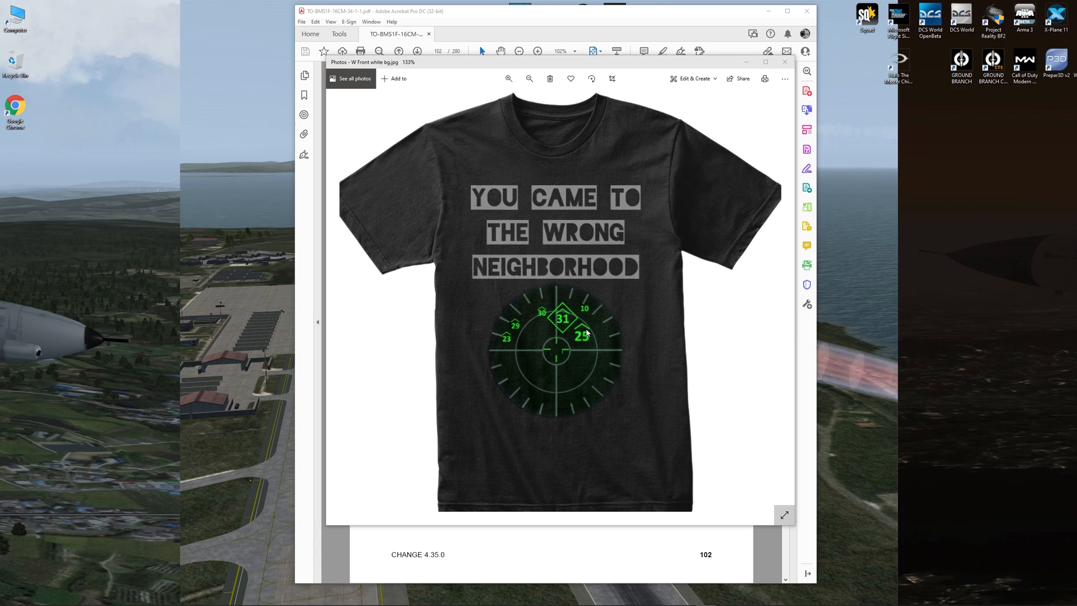
mouse_move(591, 343)
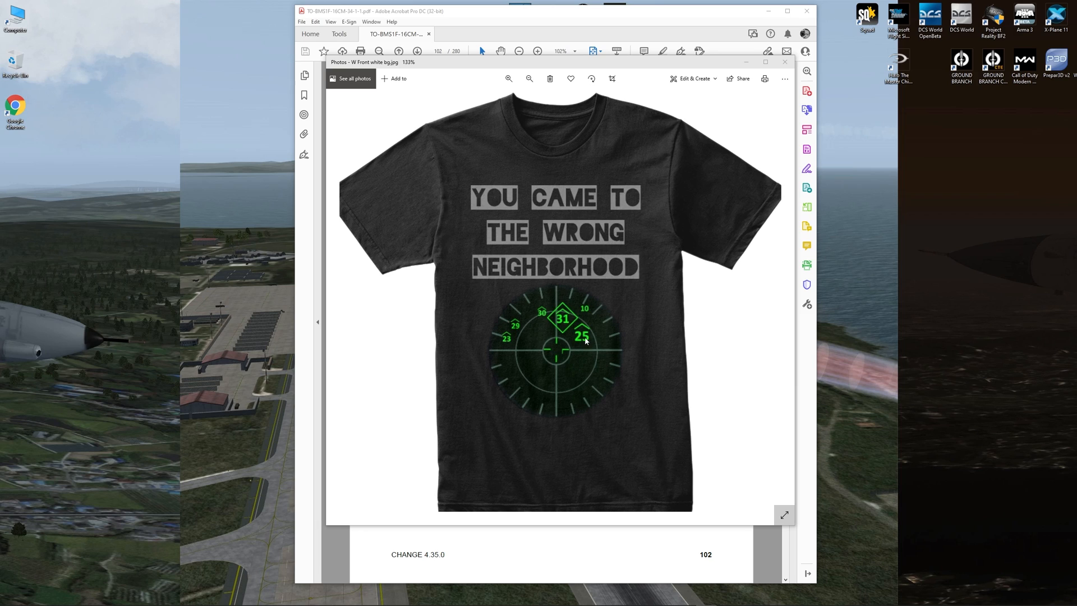
mouse_move(592, 345)
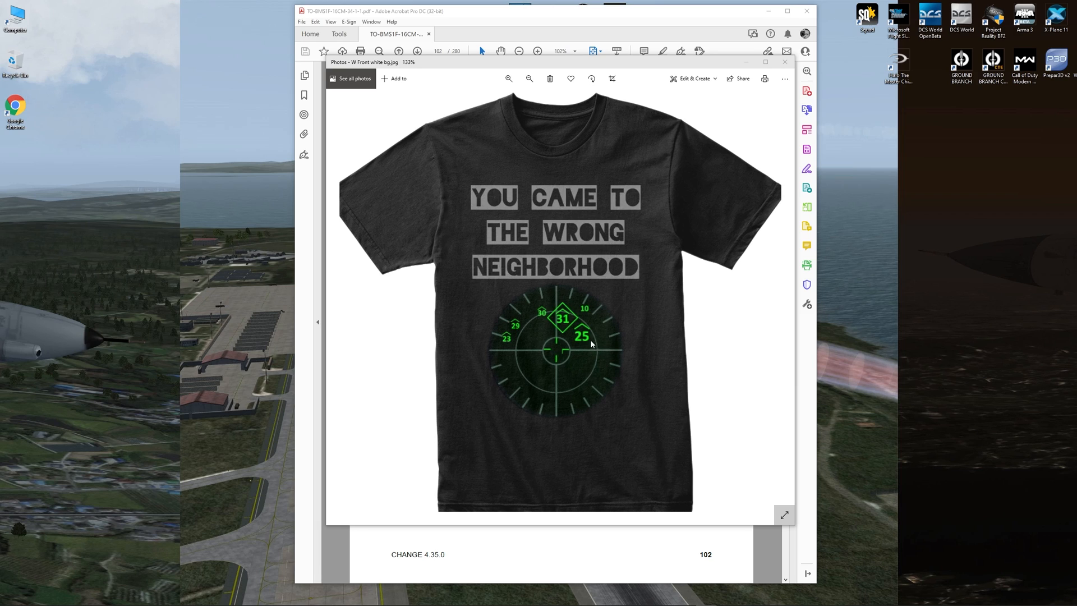
mouse_move(563, 324)
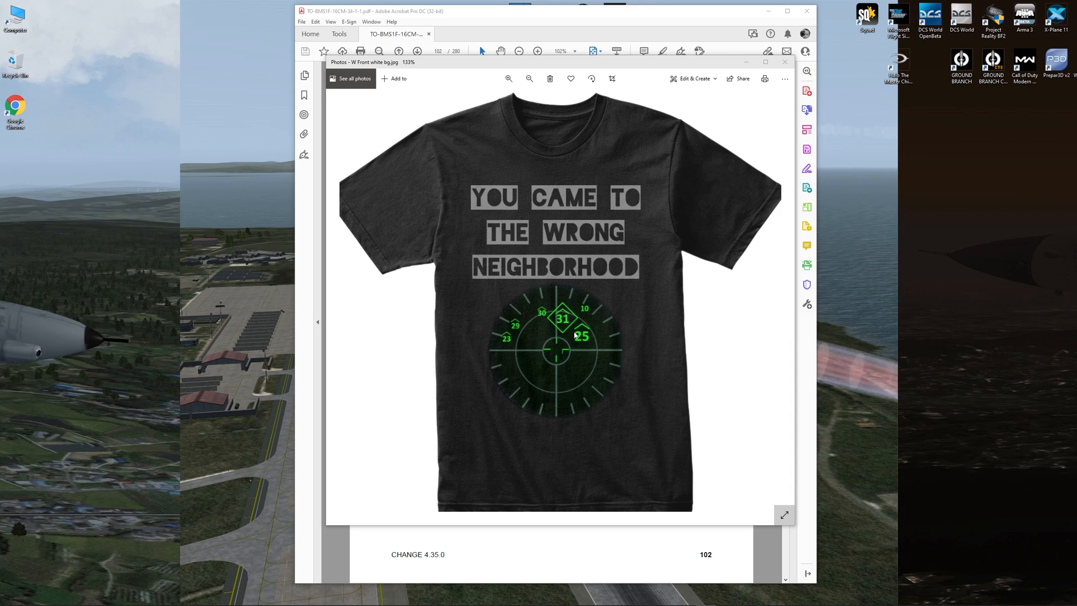
mouse_move(575, 330)
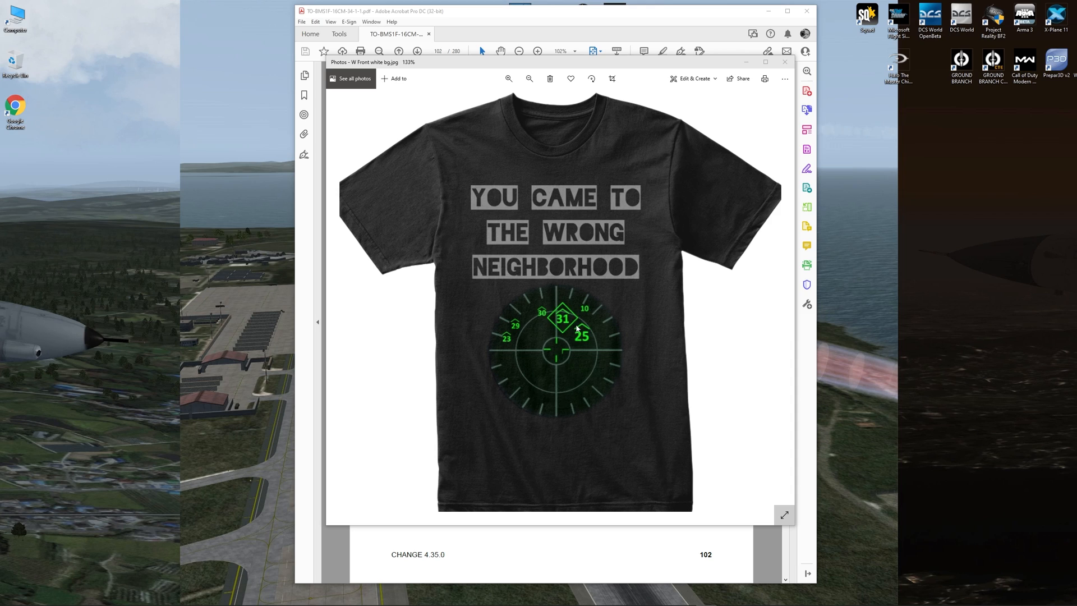
mouse_move(547, 352)
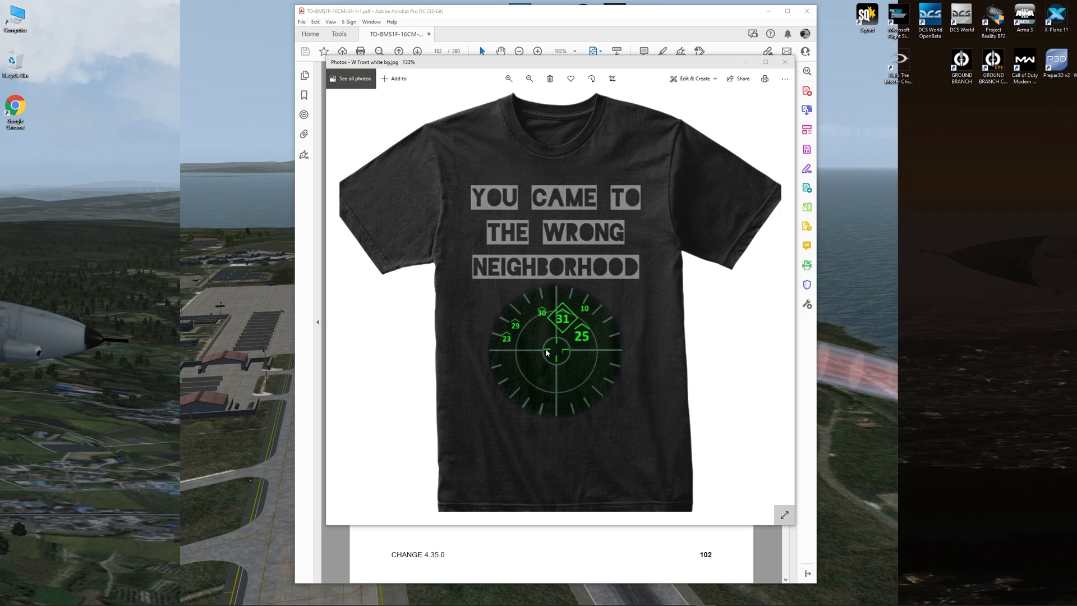
mouse_move(570, 363)
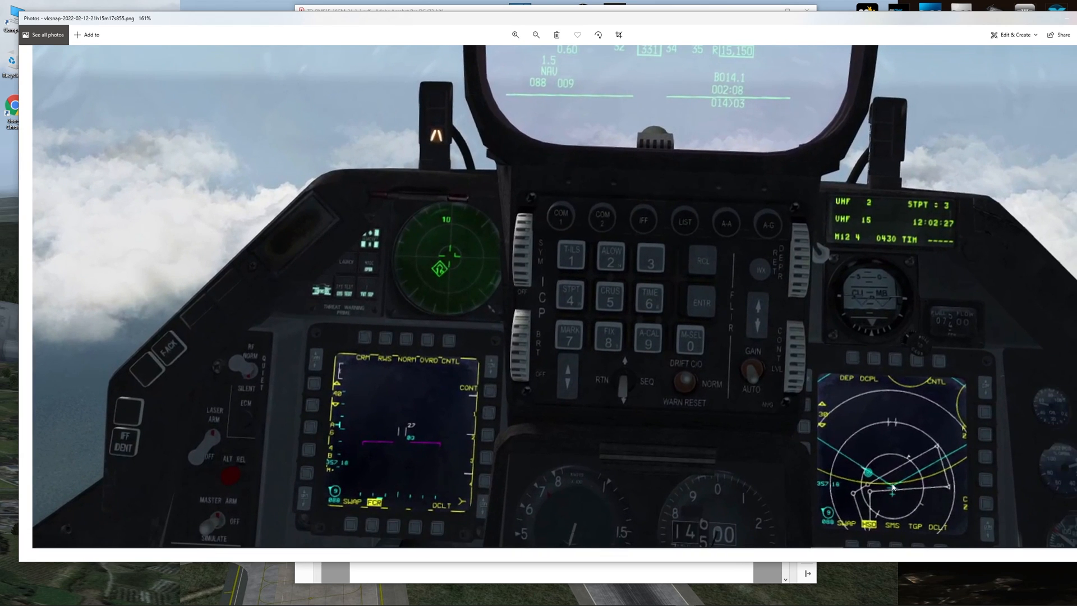
mouse_move(916, 482)
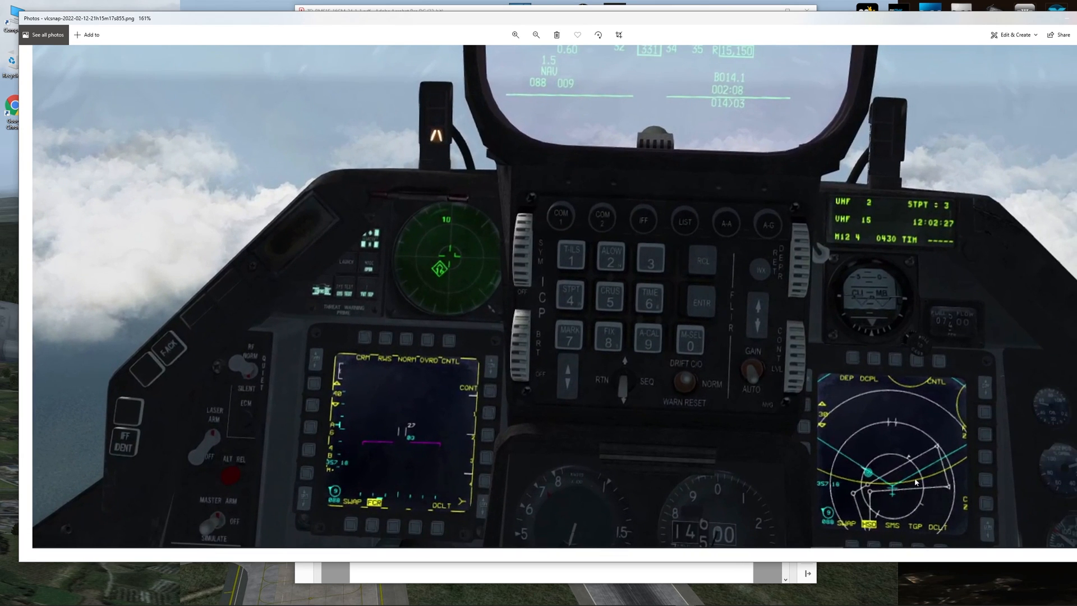
mouse_move(940, 491)
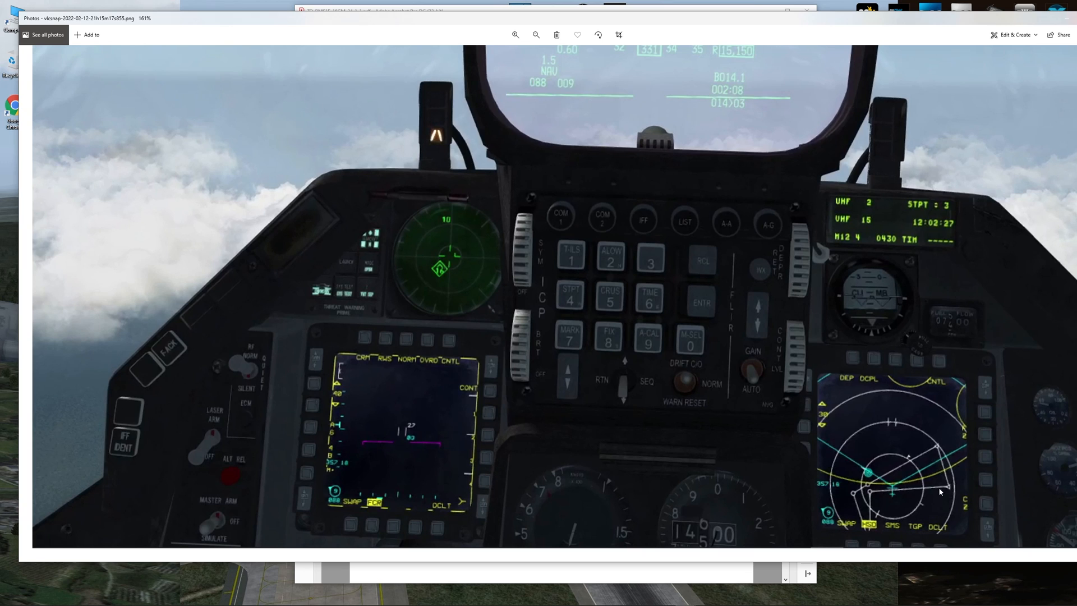
mouse_move(890, 384)
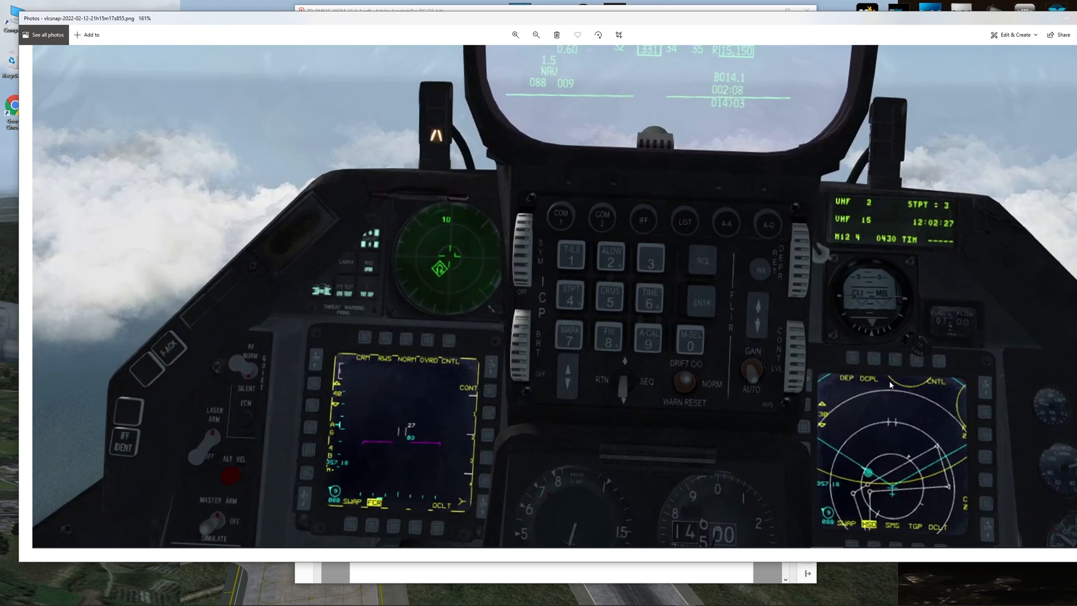
mouse_move(450, 267)
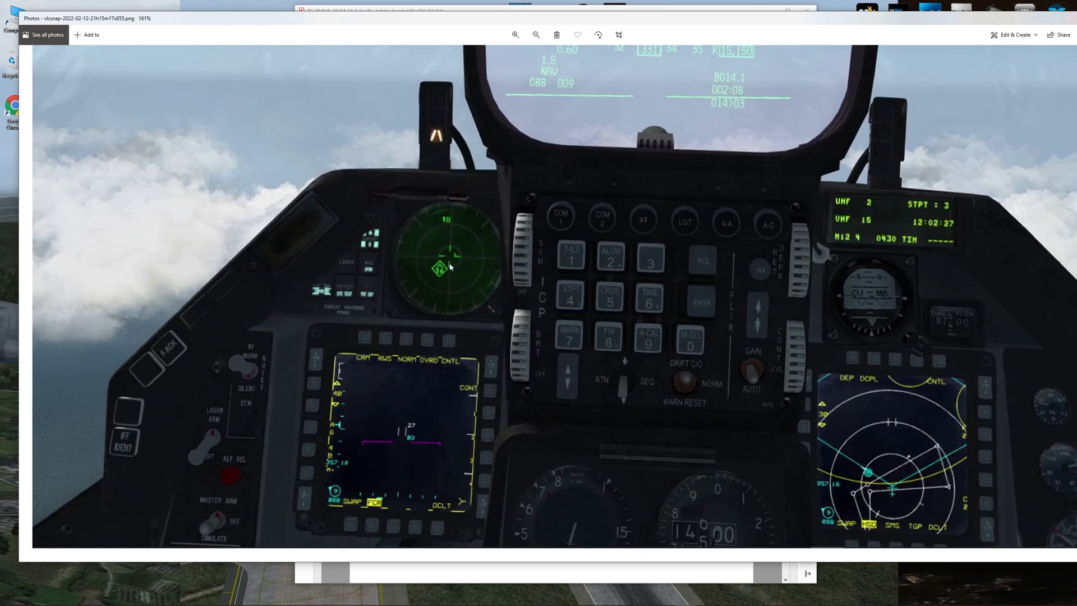
mouse_move(444, 210)
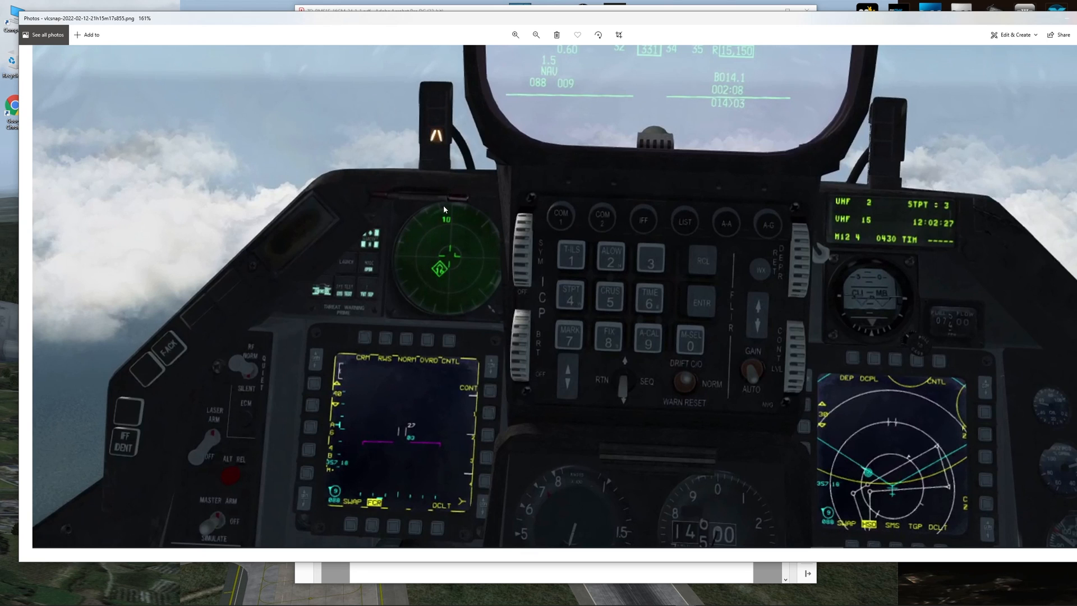
mouse_move(442, 234)
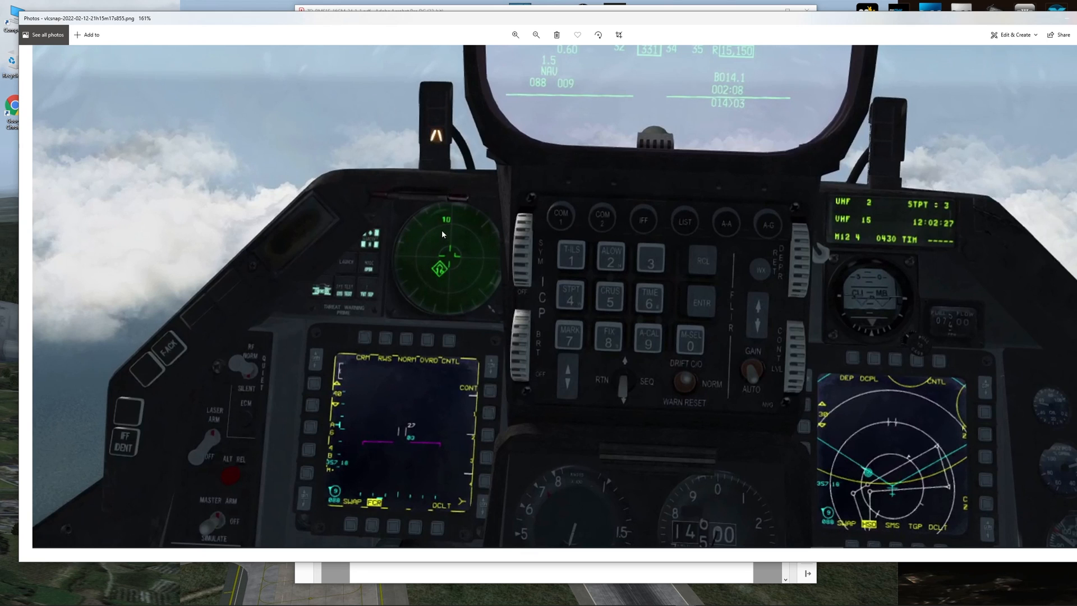
mouse_move(457, 224)
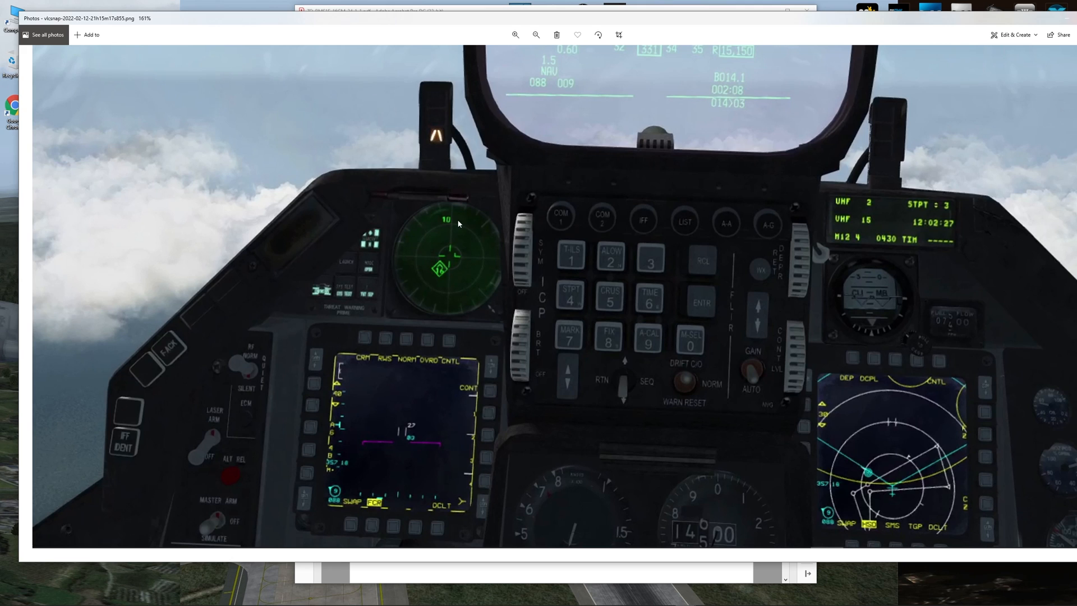
mouse_move(458, 224)
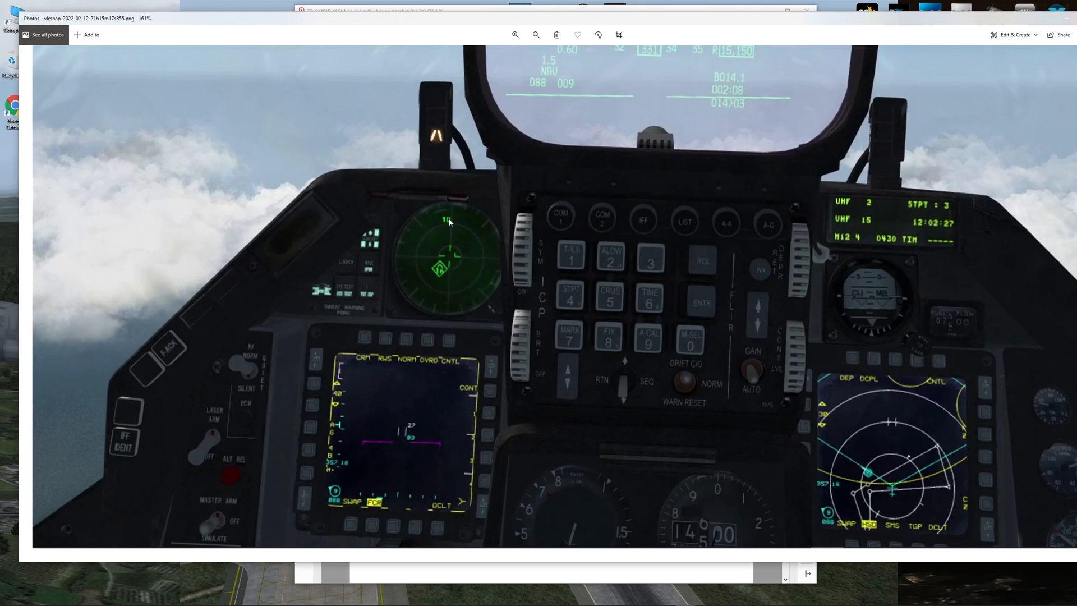
mouse_move(447, 222)
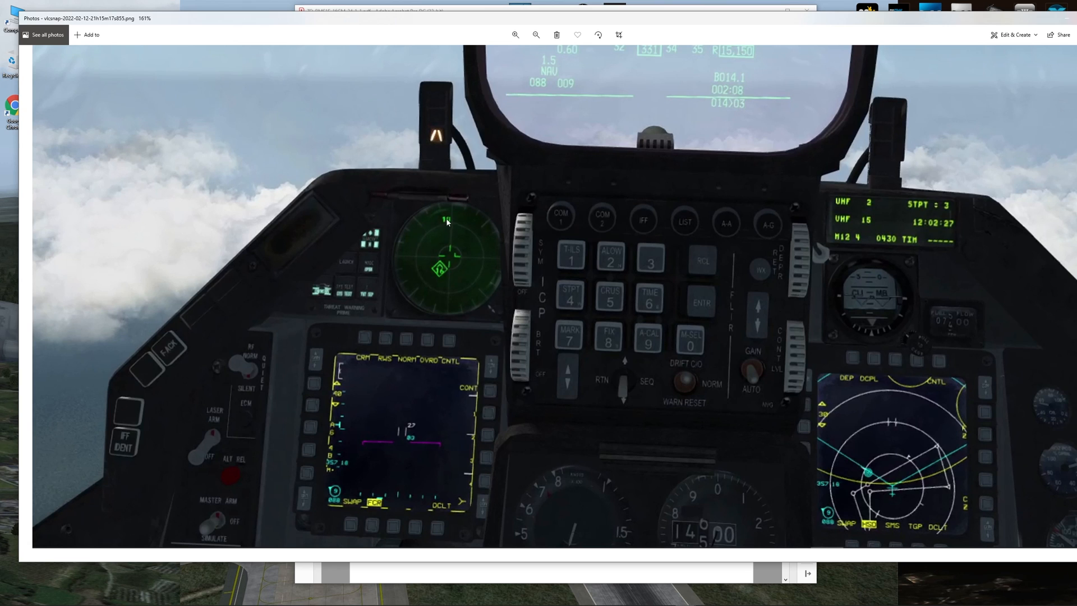
mouse_move(463, 274)
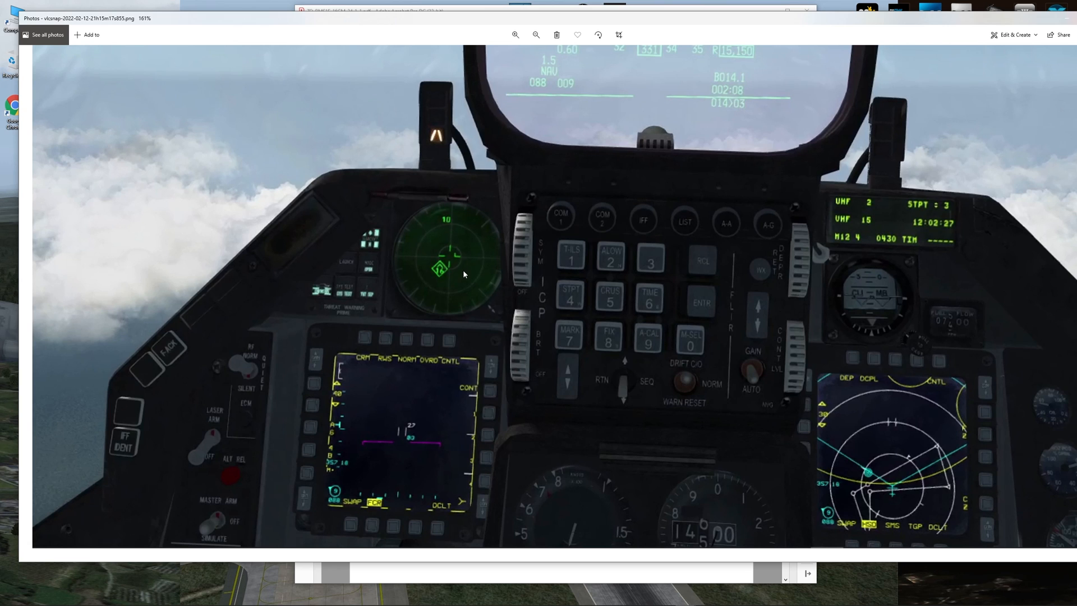
mouse_move(451, 274)
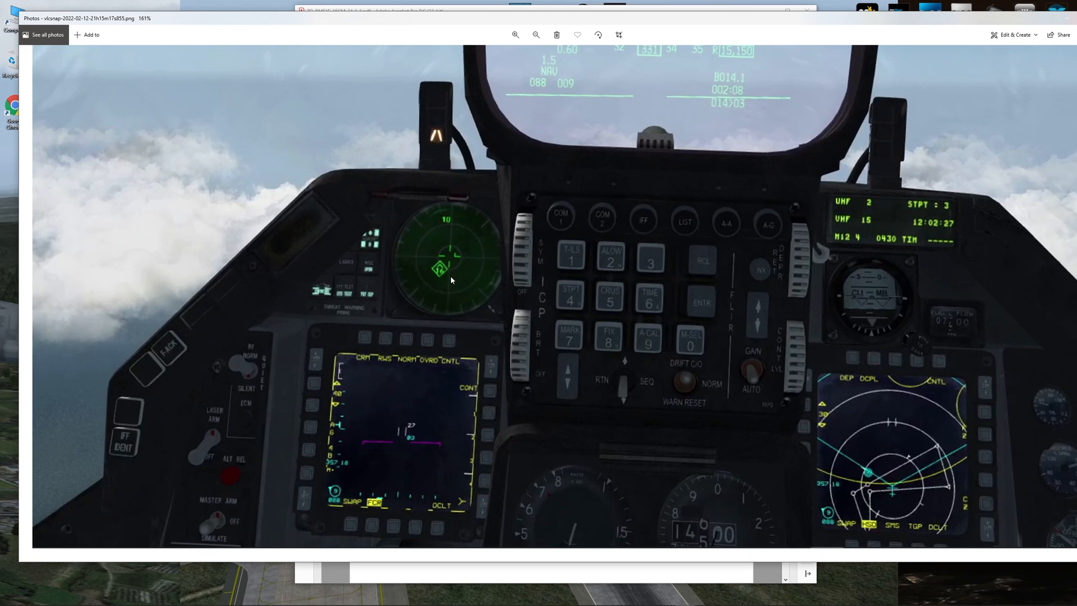
mouse_move(437, 279)
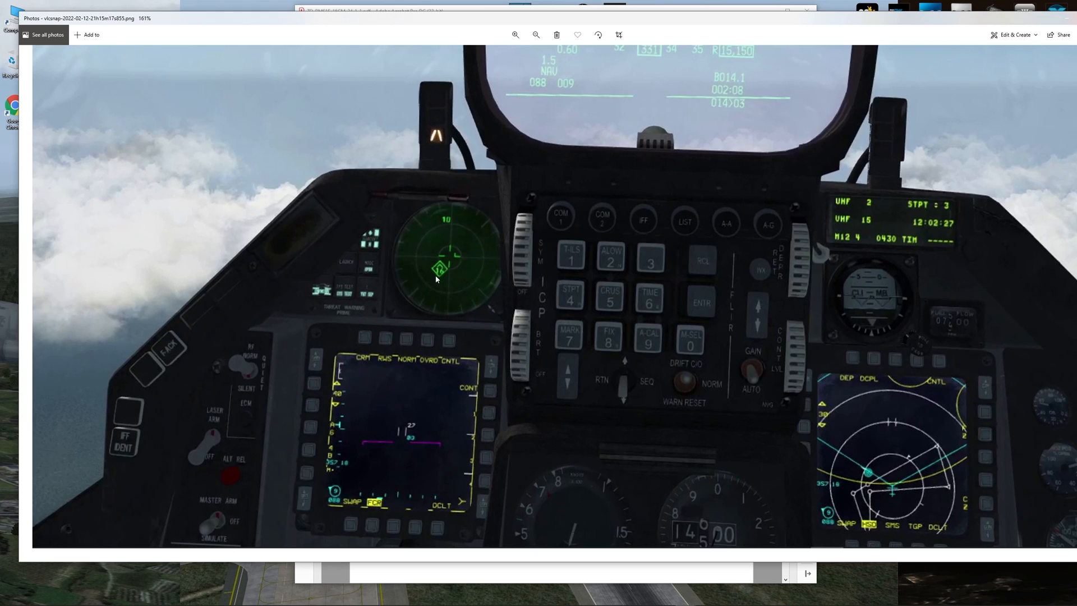
mouse_move(430, 284)
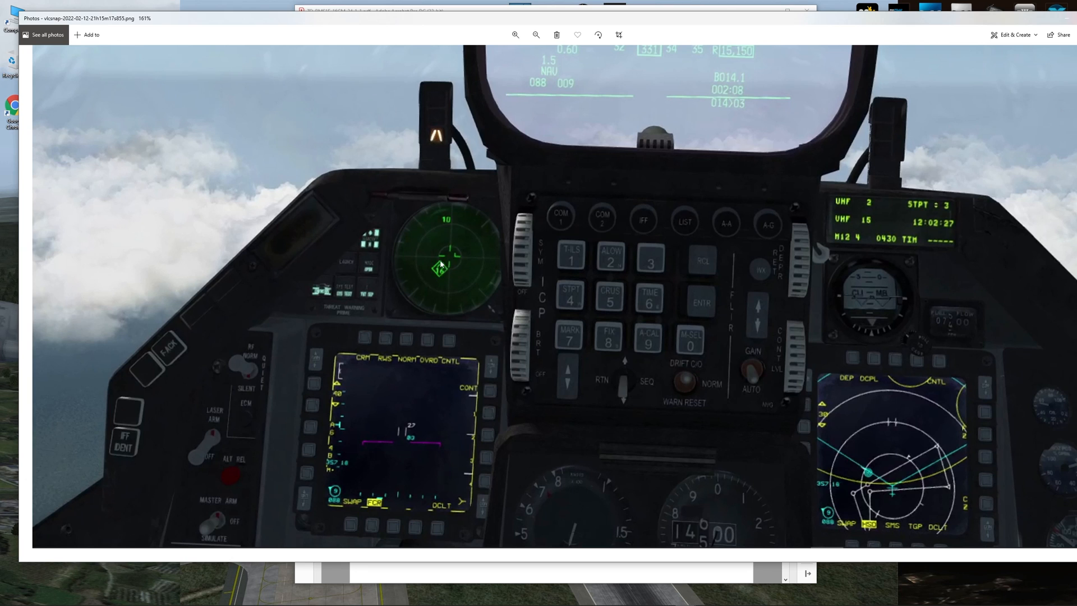
mouse_move(714, 343)
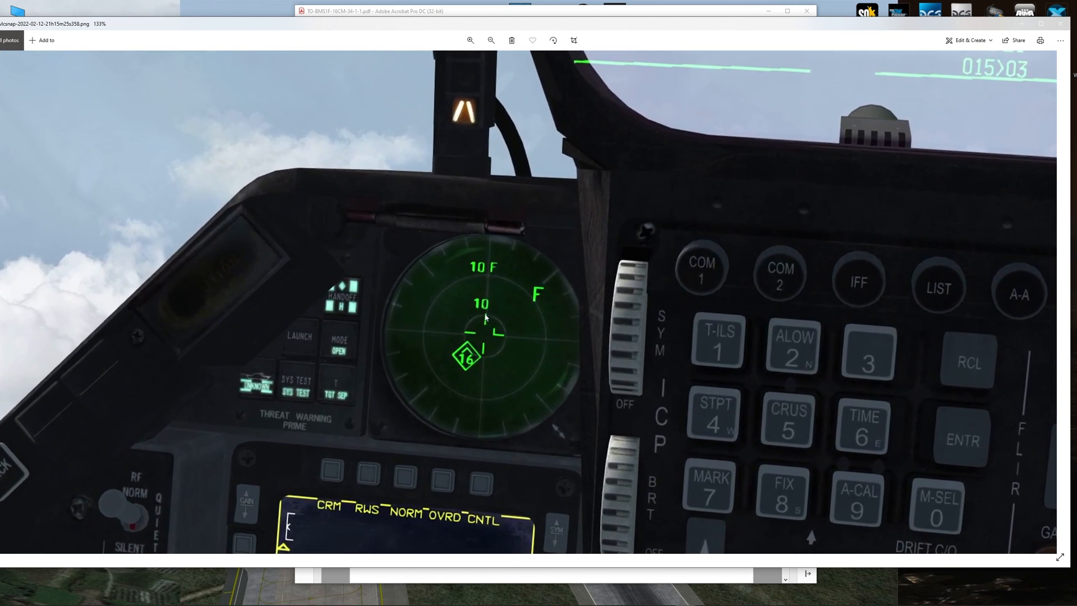
mouse_move(544, 307)
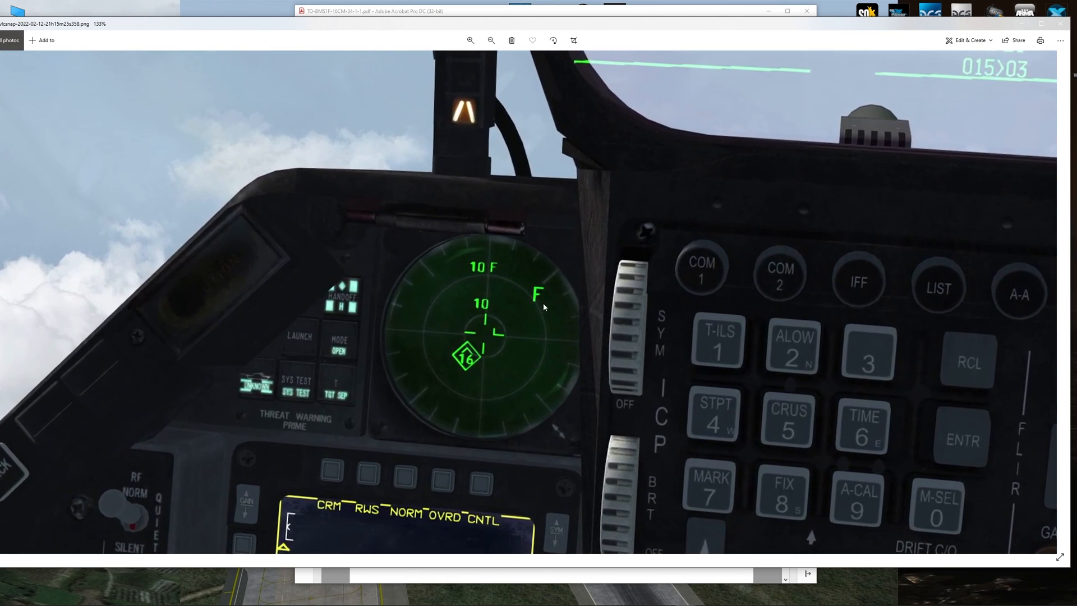
mouse_move(486, 290)
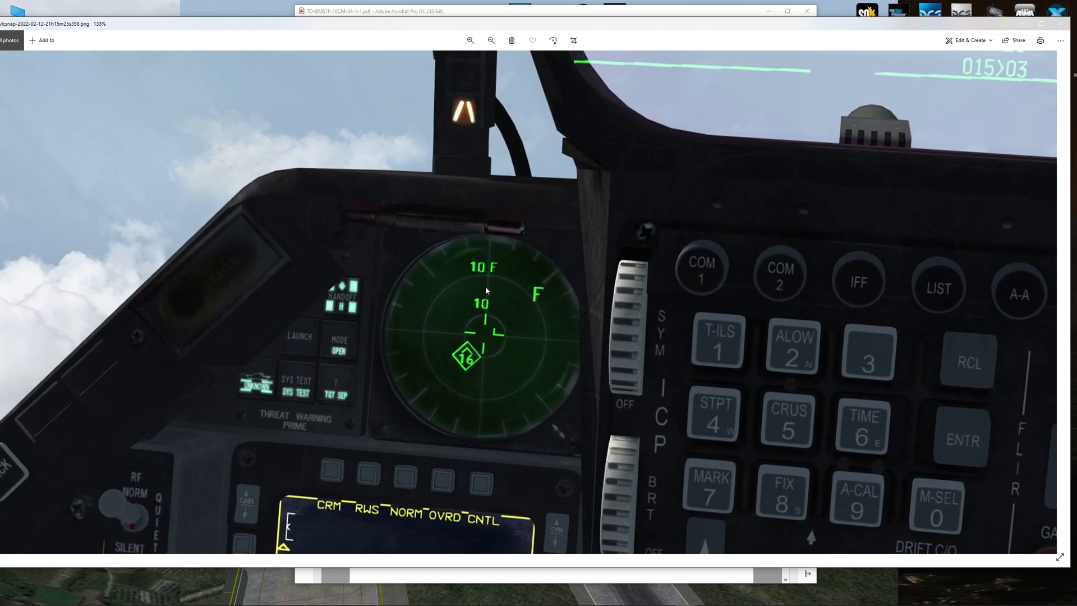
mouse_move(485, 289)
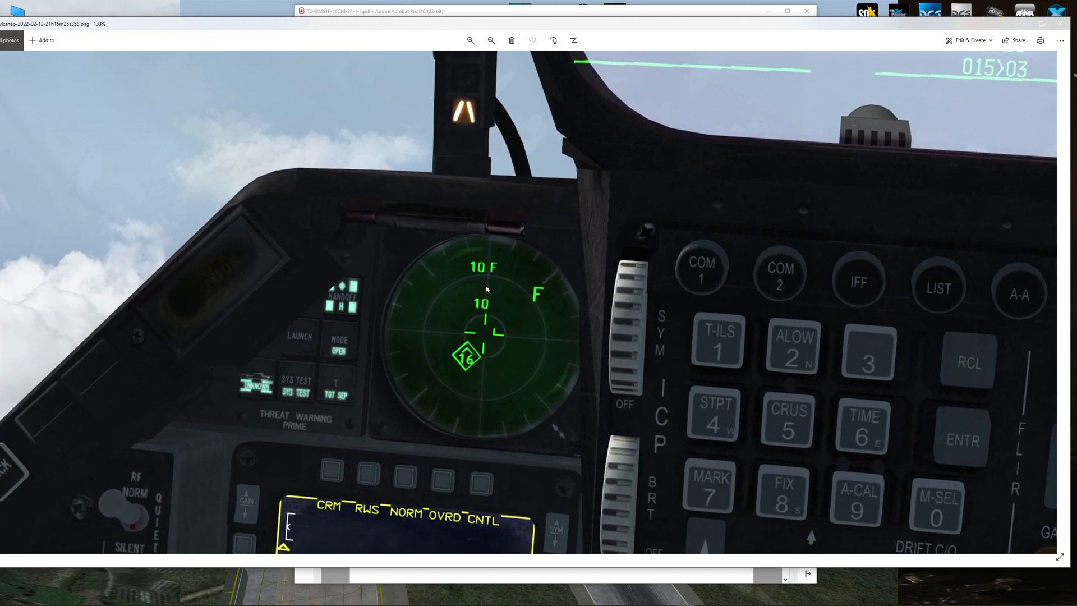
mouse_move(485, 312)
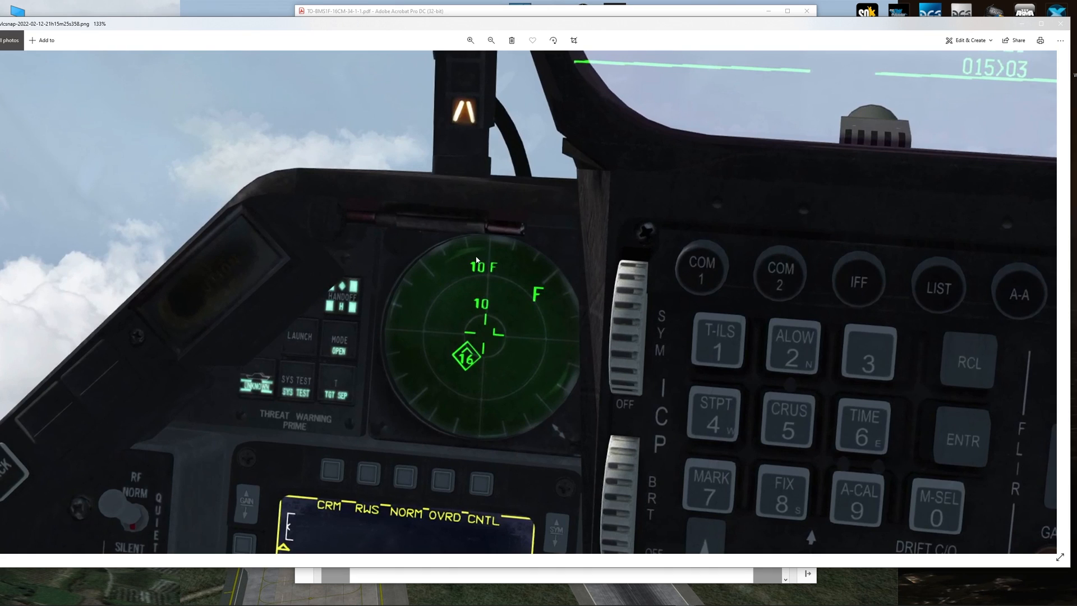
mouse_move(490, 312)
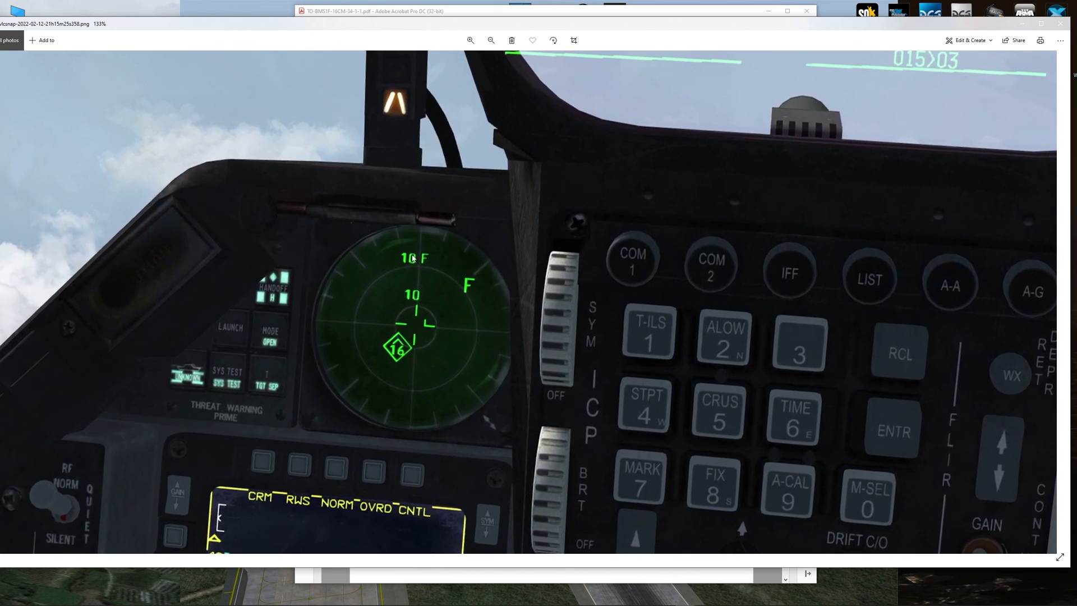
mouse_move(388, 356)
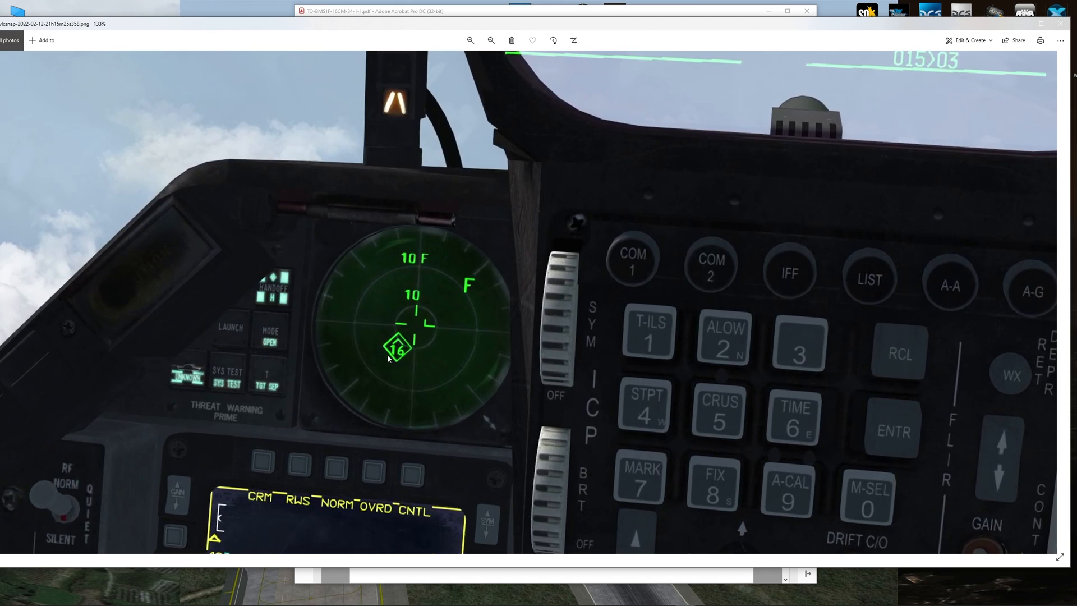
mouse_move(408, 302)
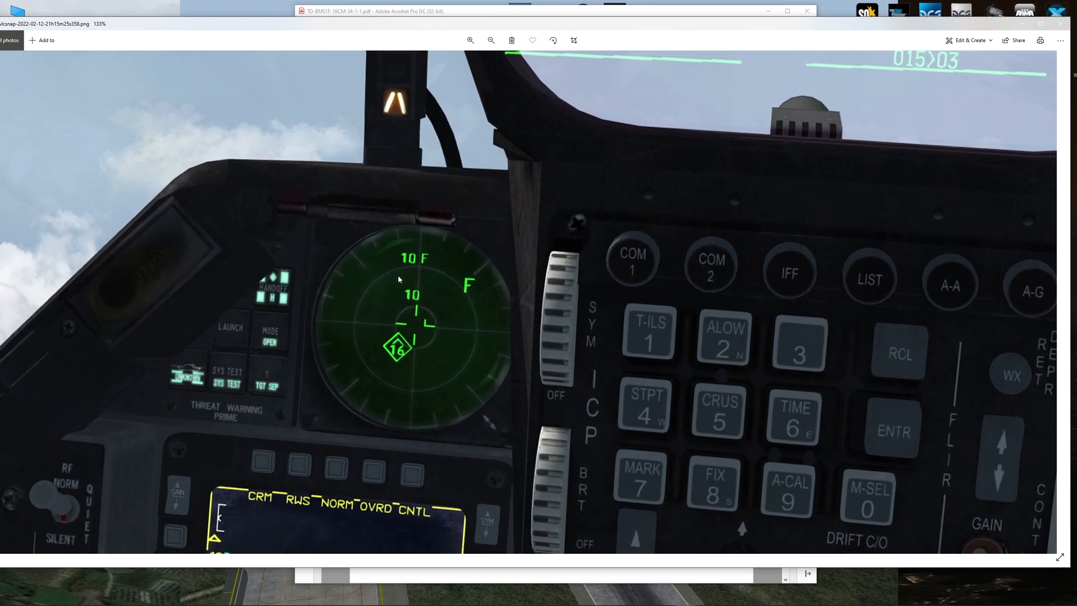
mouse_move(416, 307)
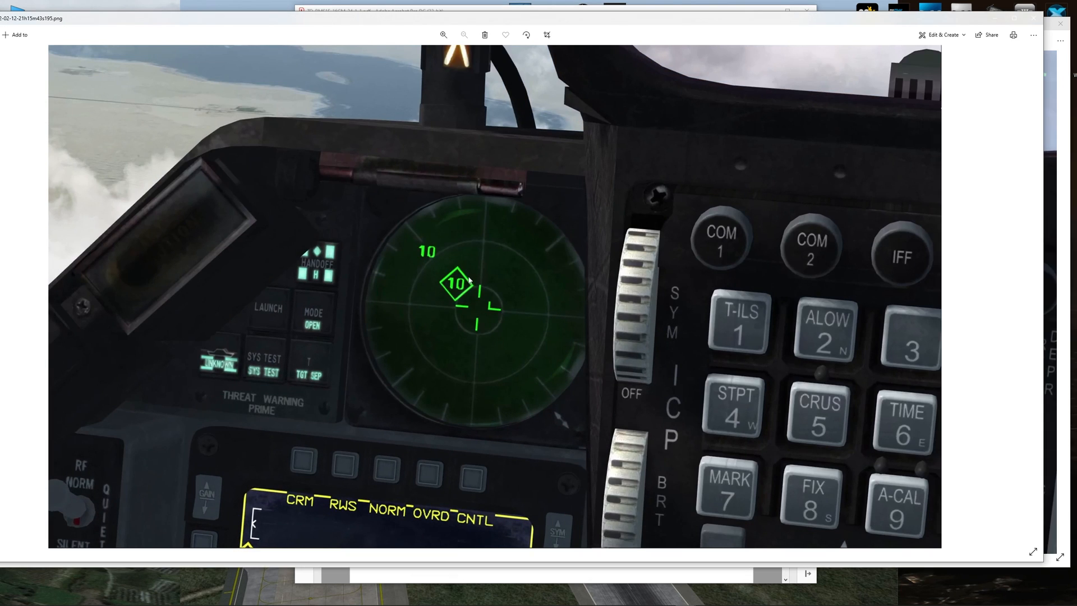
mouse_move(445, 274)
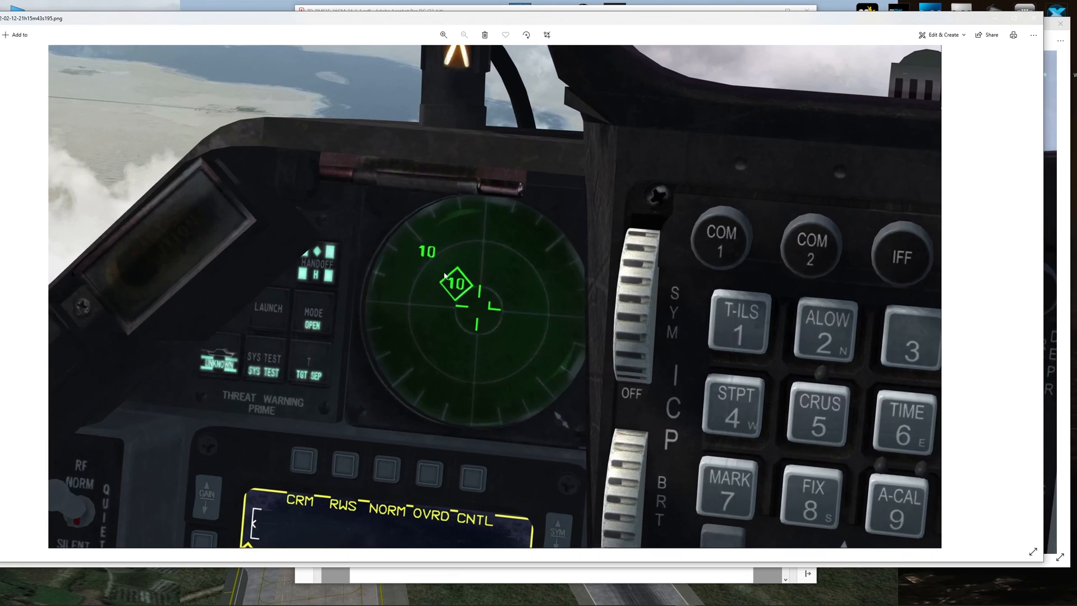
mouse_move(472, 281)
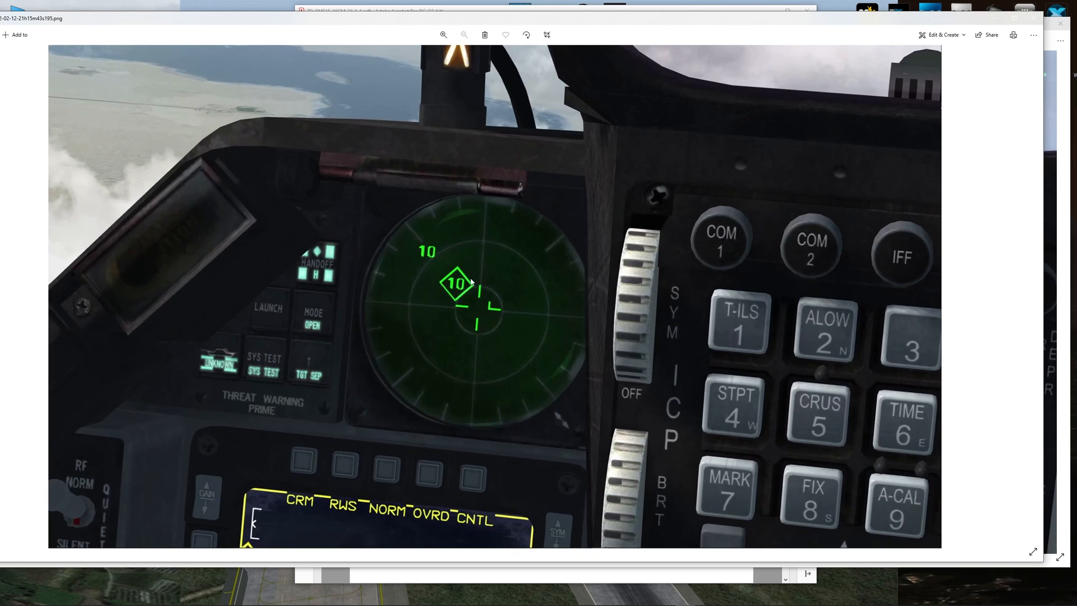
mouse_move(427, 264)
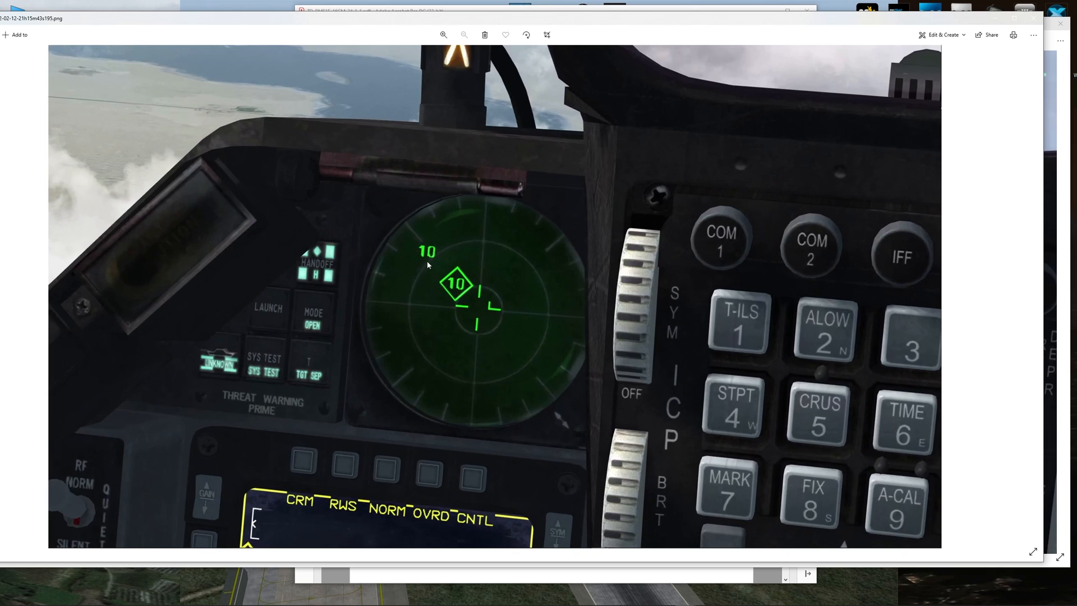
mouse_move(418, 253)
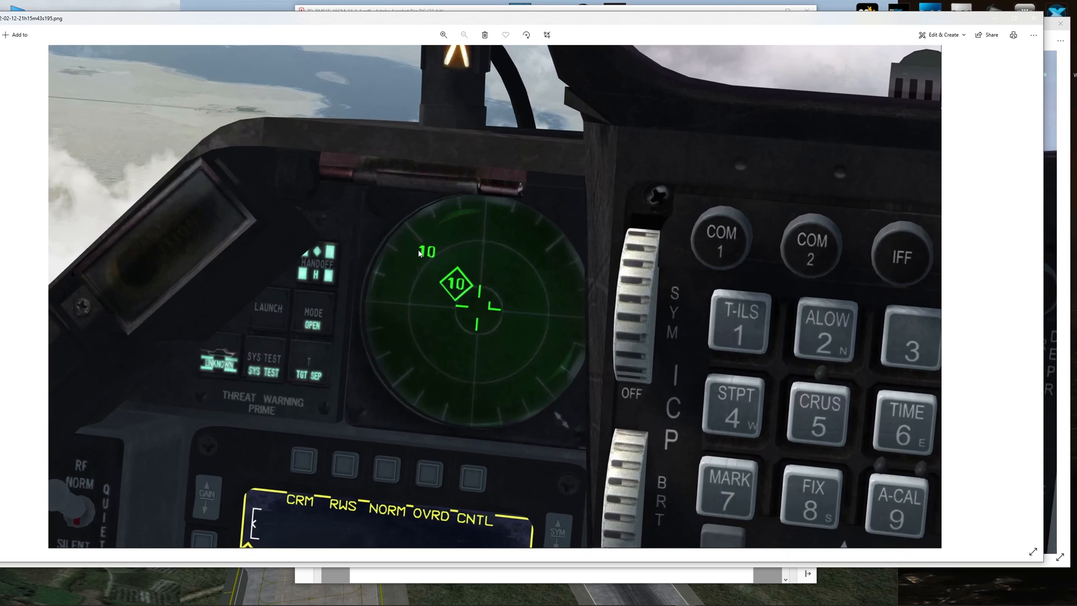
mouse_move(472, 292)
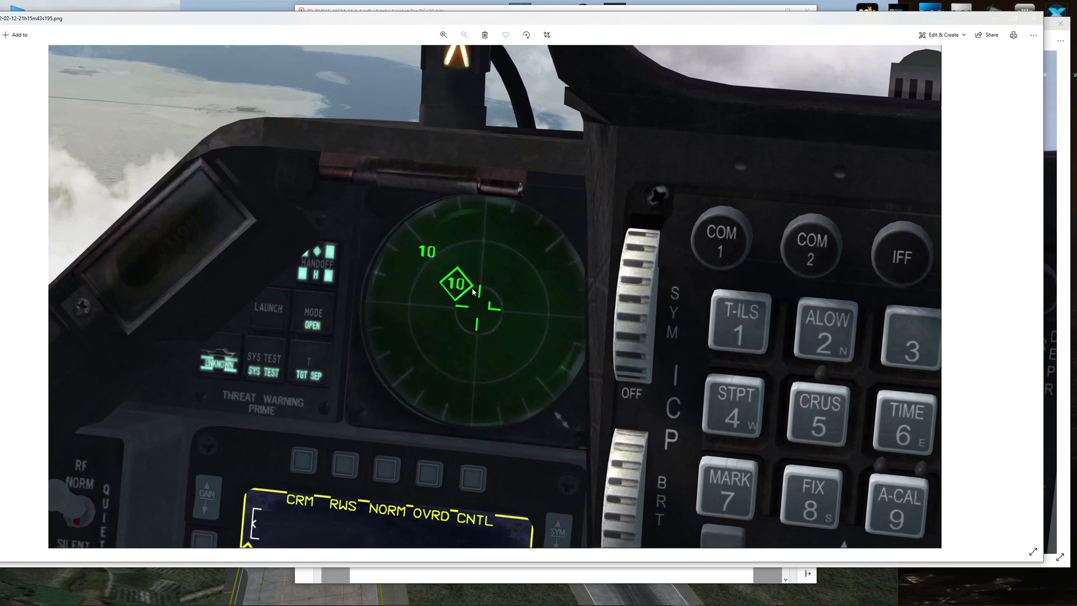
mouse_move(461, 300)
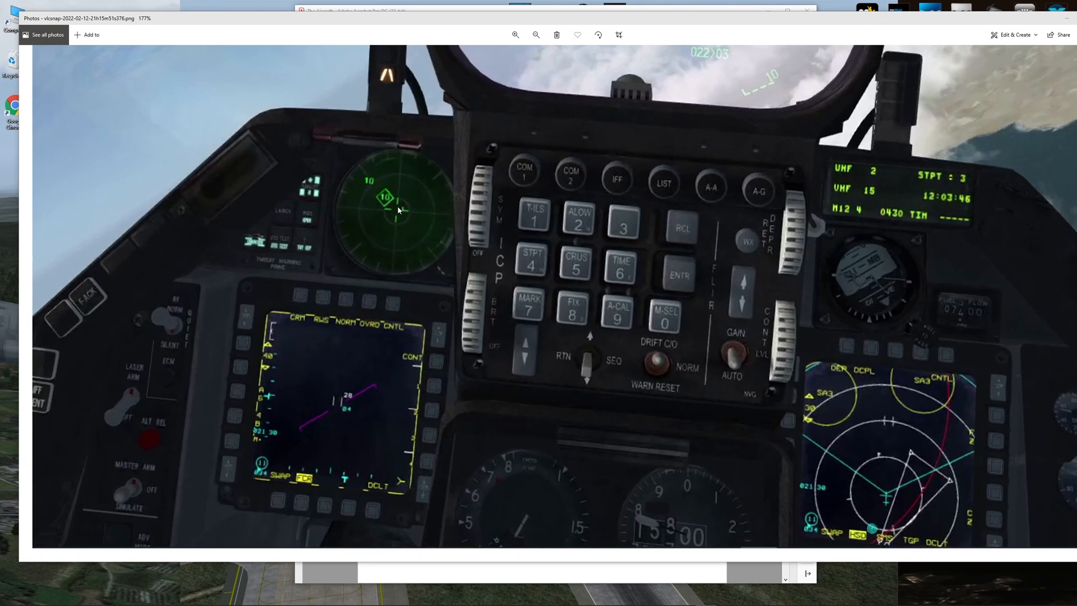
mouse_move(386, 204)
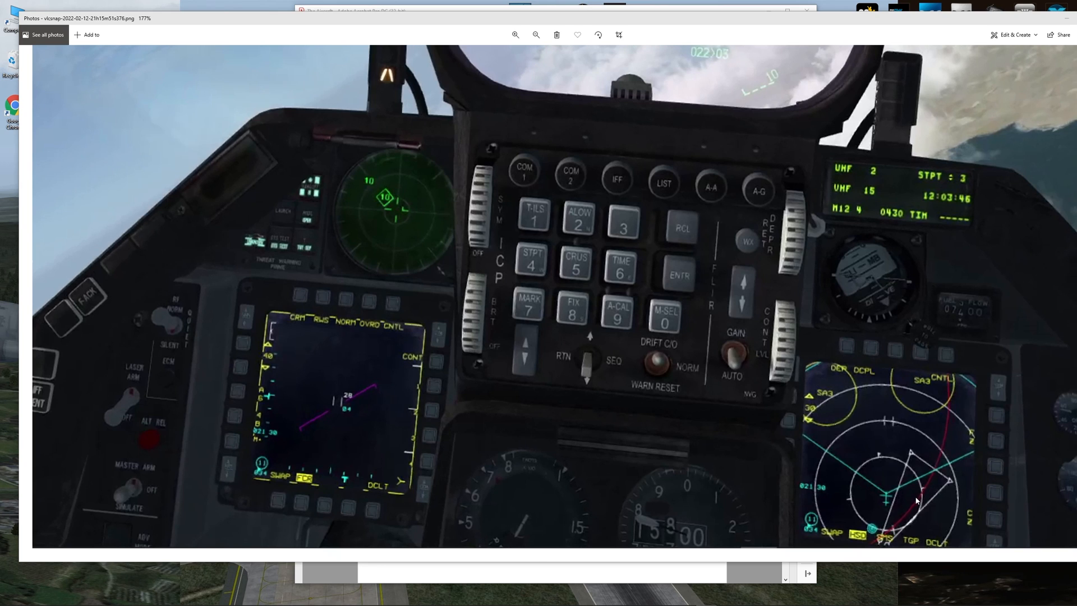
mouse_move(930, 518)
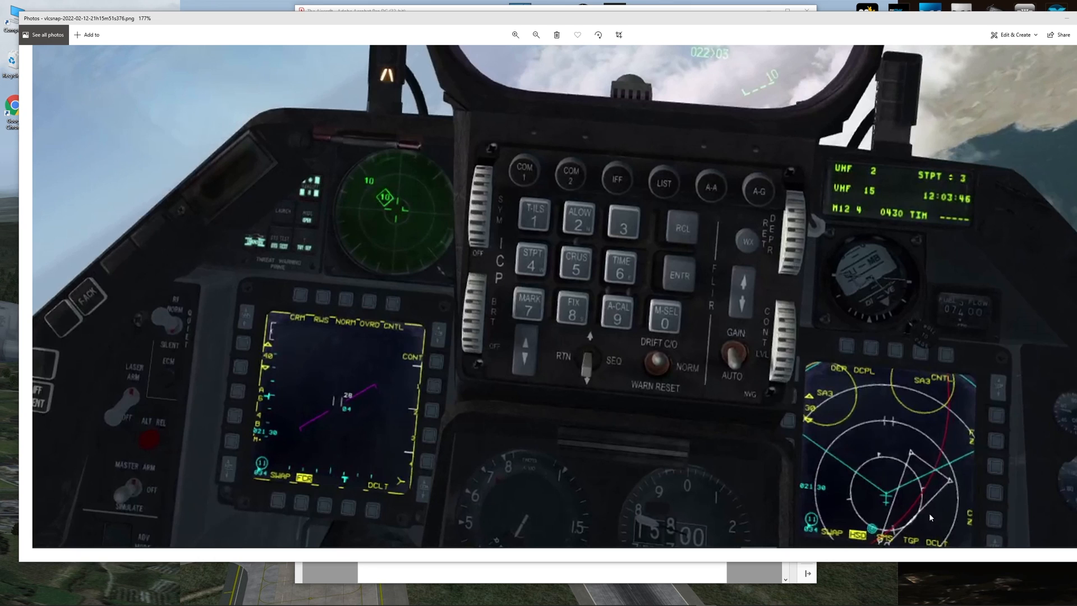
mouse_move(818, 419)
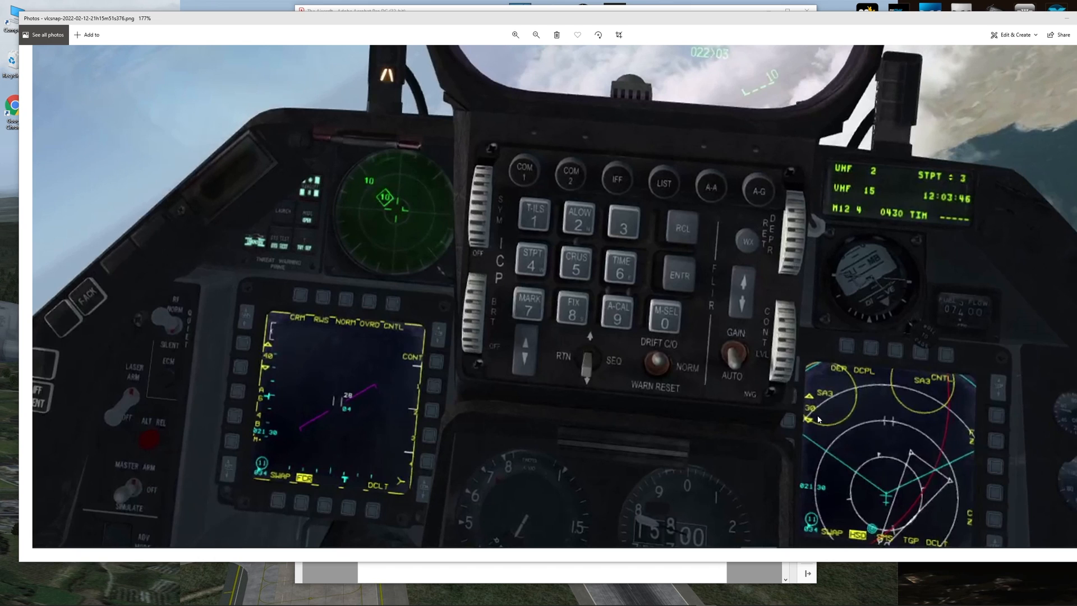
mouse_move(886, 460)
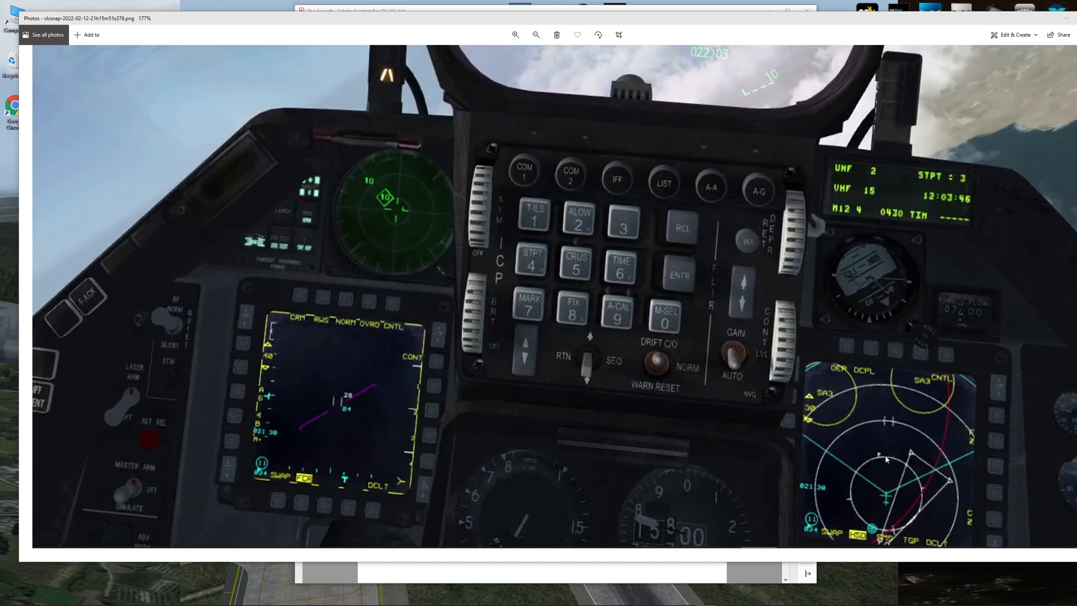
mouse_move(925, 493)
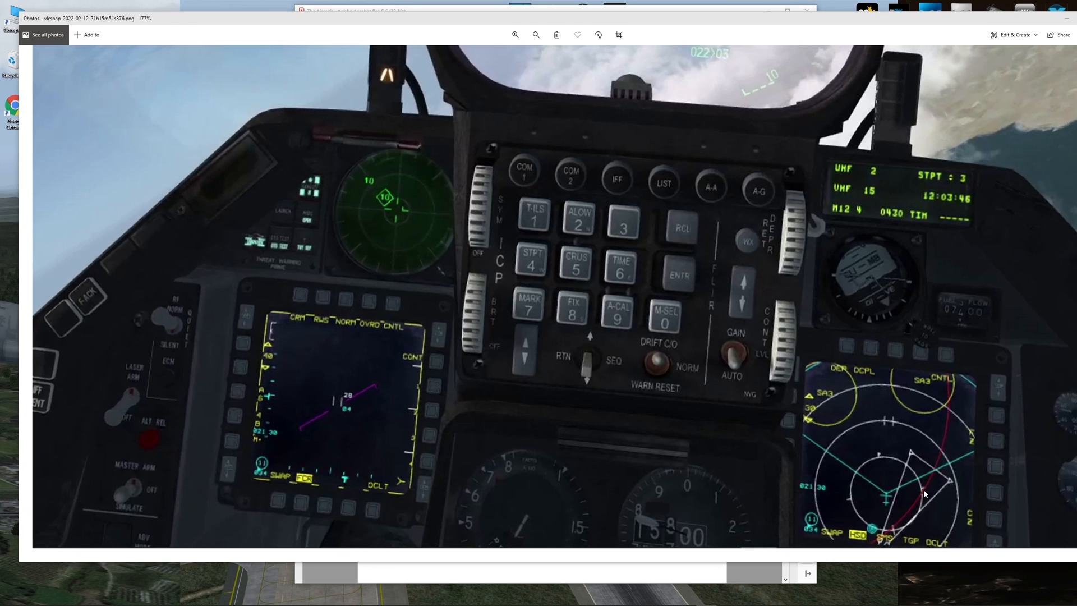
mouse_move(897, 514)
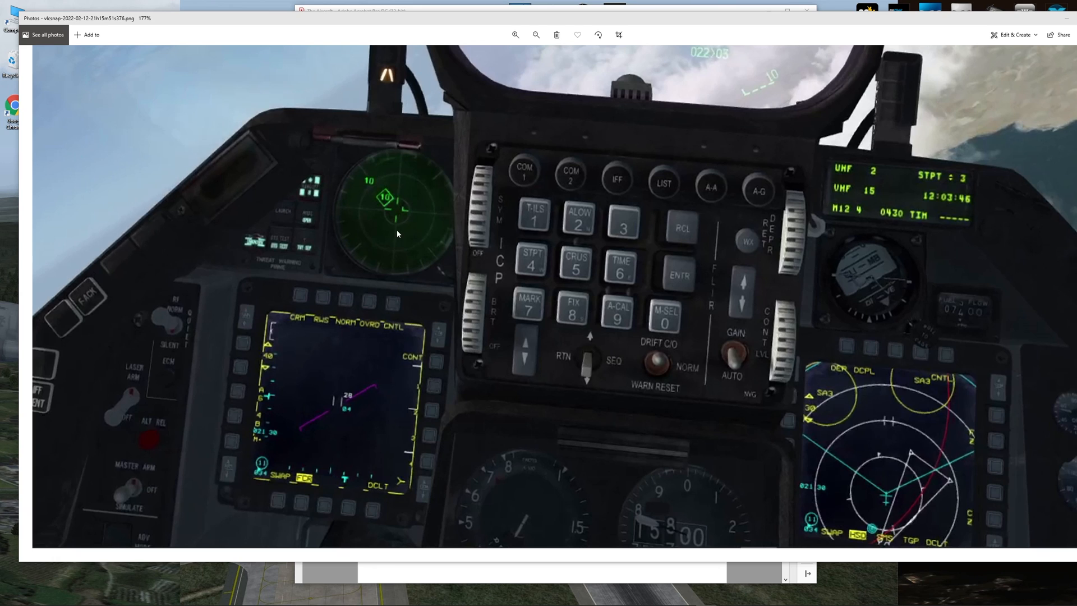
mouse_move(388, 209)
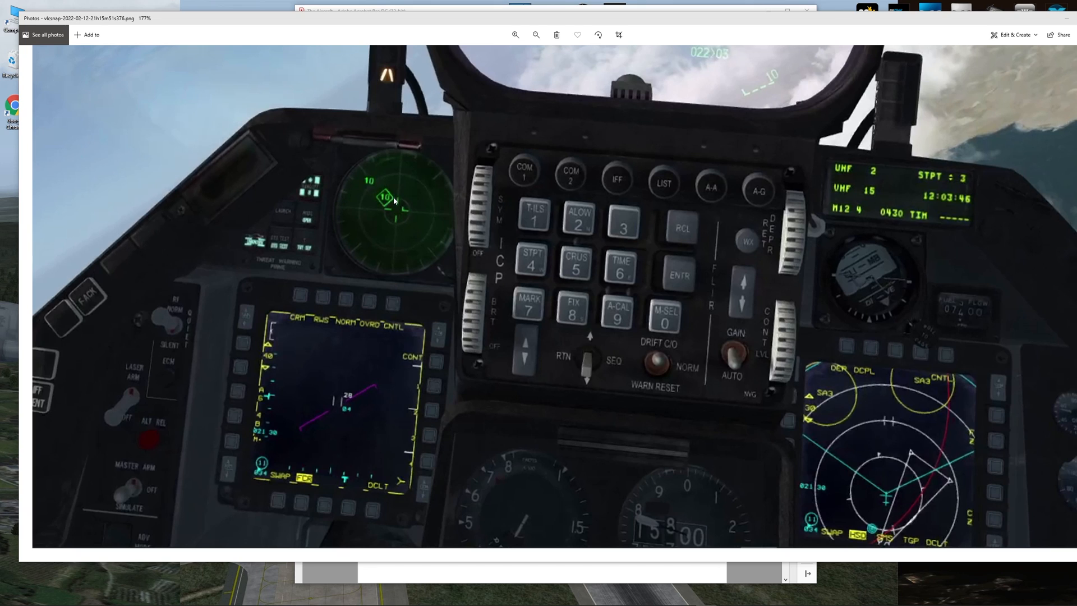
mouse_move(394, 205)
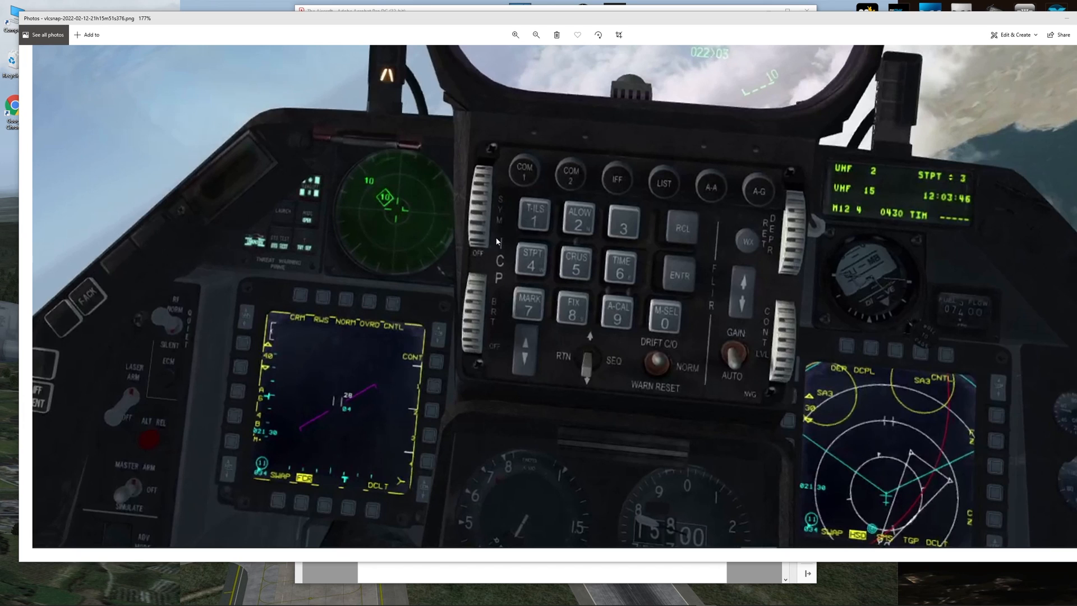
mouse_move(427, 220)
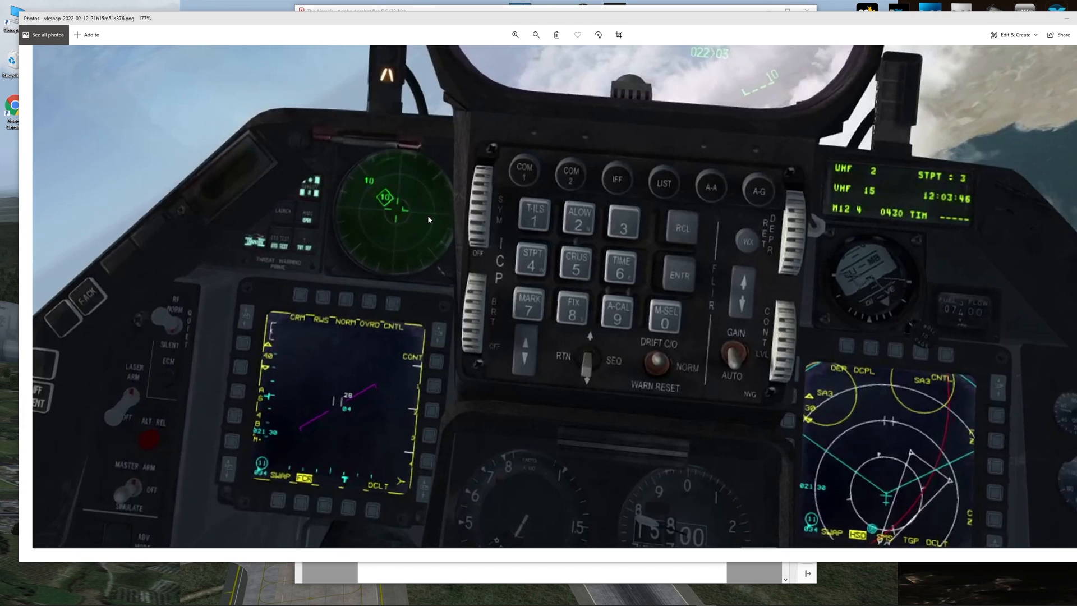